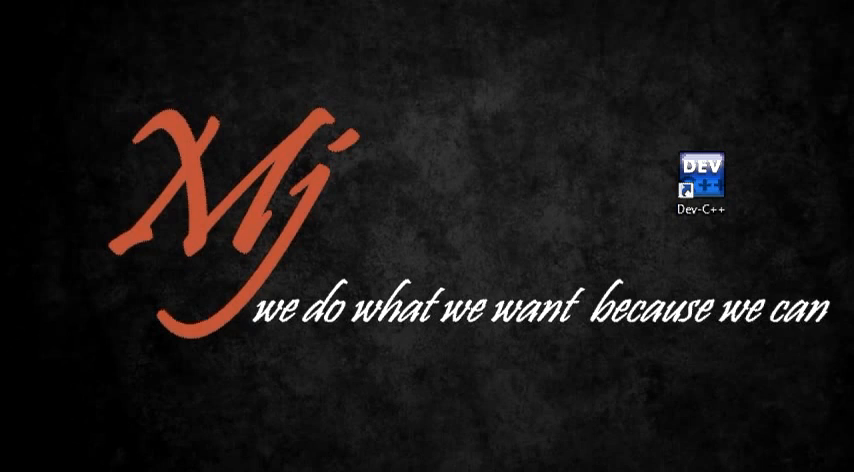
# Open the sum-of-digits C file with conio and stdio includes and an empty main
pyautogui.click(702, 185)
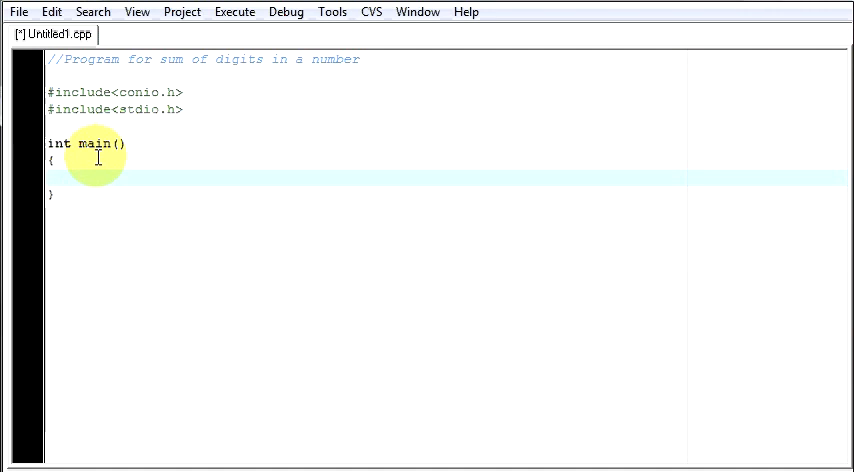
# Declare int num, sum=0, r; inside main, followed by a blank line
pyautogui.write('int')
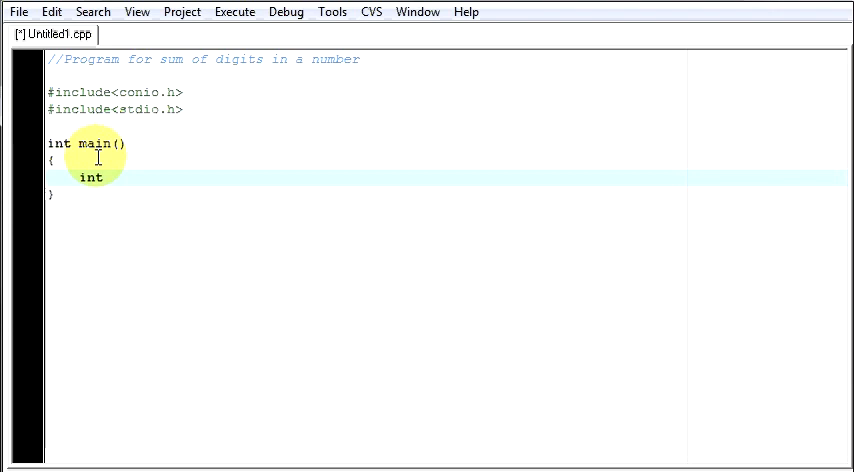
pyautogui.write('num')
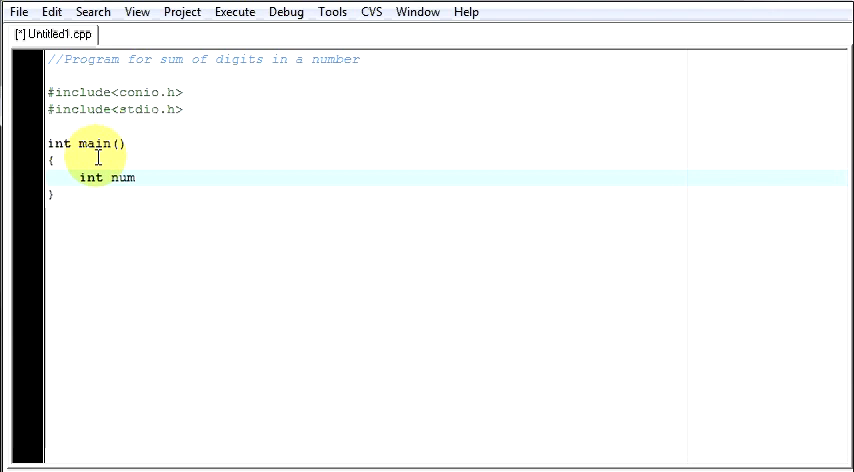
pyautogui.write(',sum')
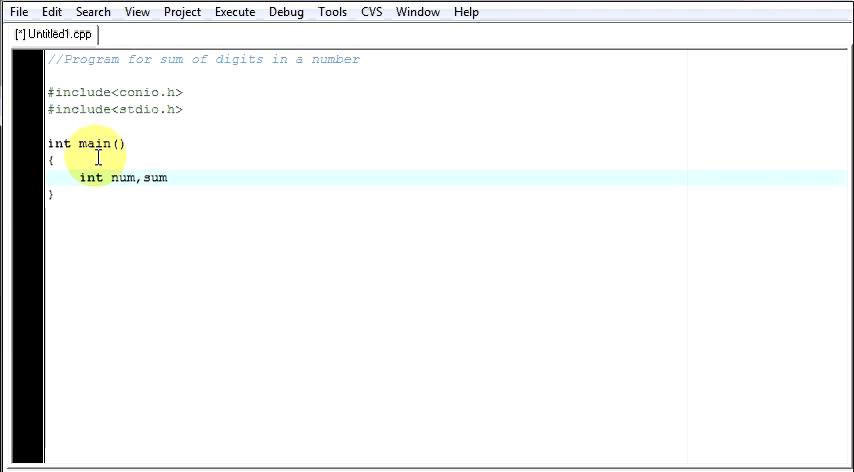
pyautogui.write('=')
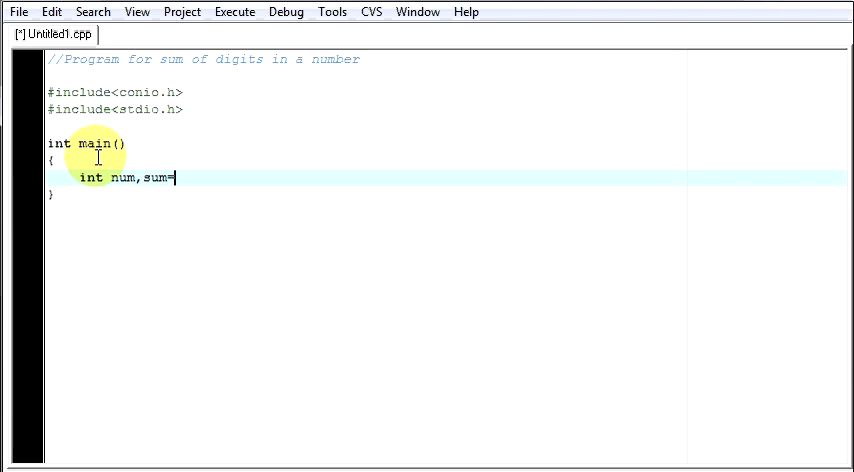
pyautogui.write('0,')
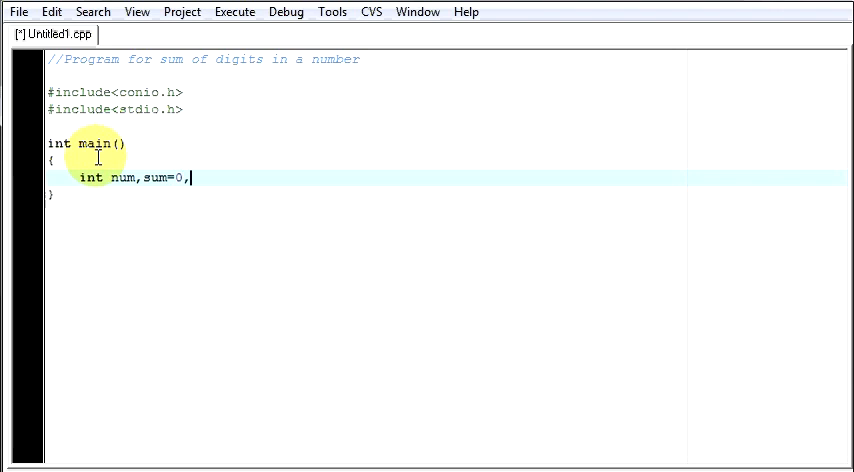
pyautogui.write('r;')
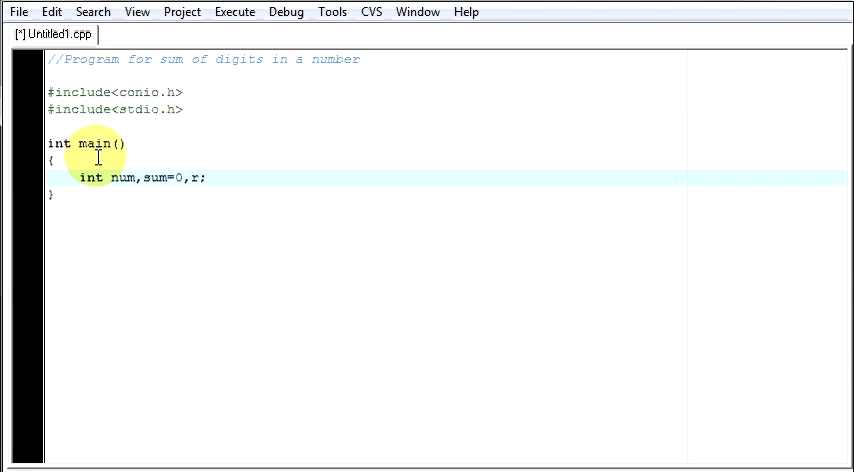
pyautogui.press('Return')
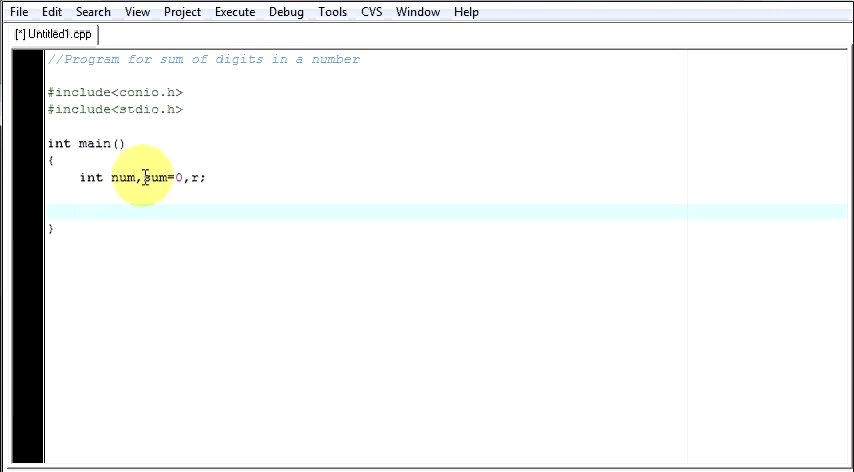
# Add printf("Enter the number:"); to prompt for the number
pyautogui.doubleClick(157, 178)
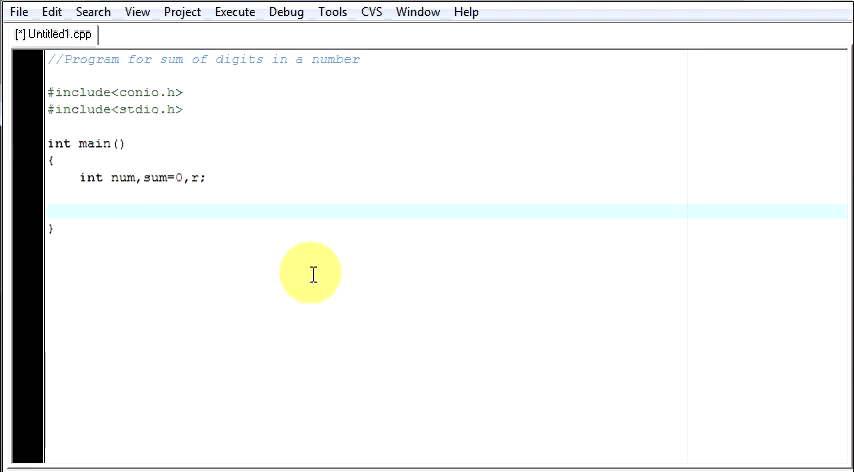
pyautogui.write('pri')
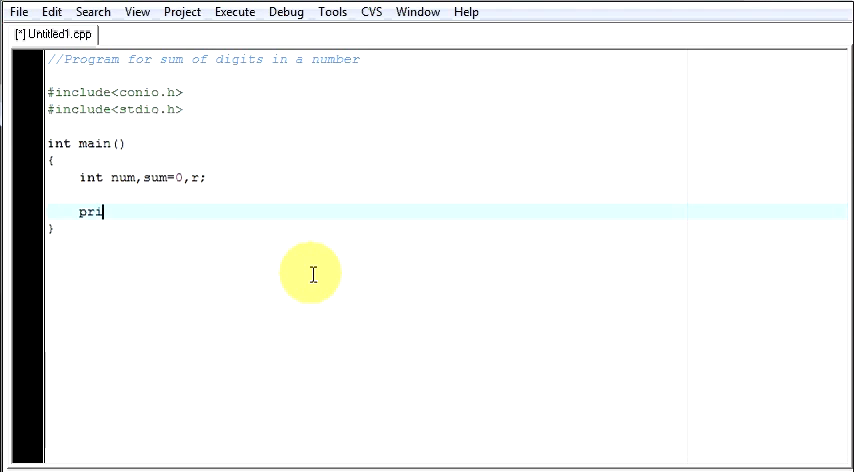
pyautogui.write('ntf(')
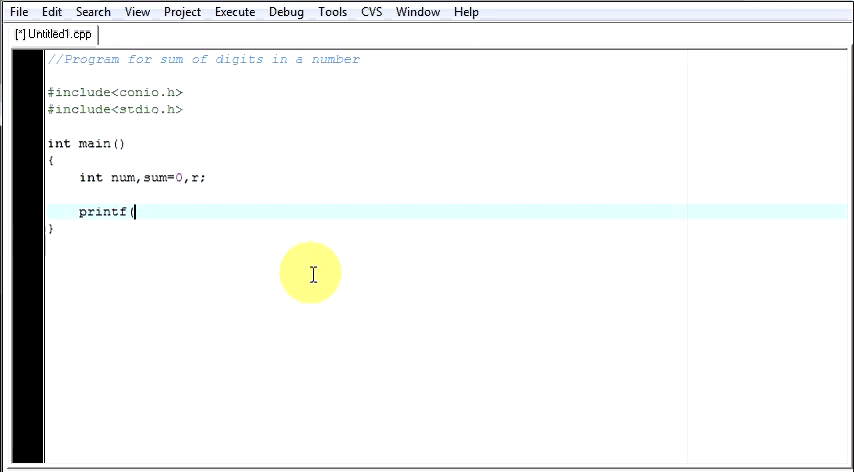
pyautogui.write('"Ente')
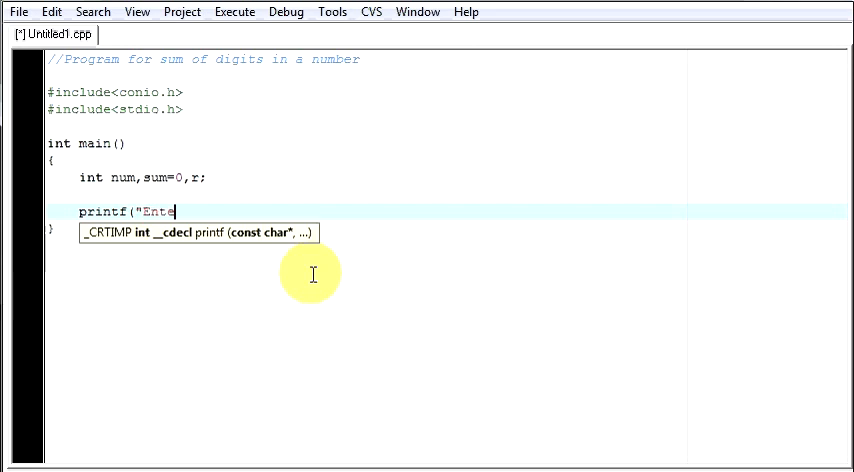
pyautogui.write('r the numb')
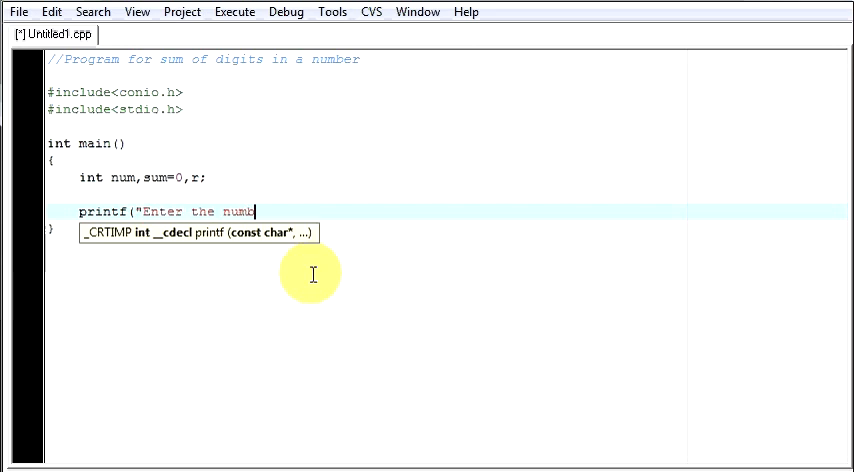
pyautogui.write('er:");')
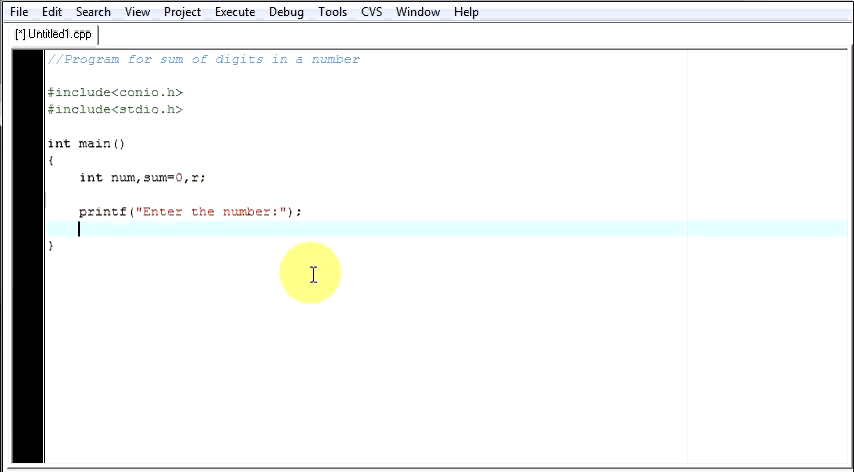
# Read the entered integer with scanf("%d",&num);
pyautogui.write('scanf')
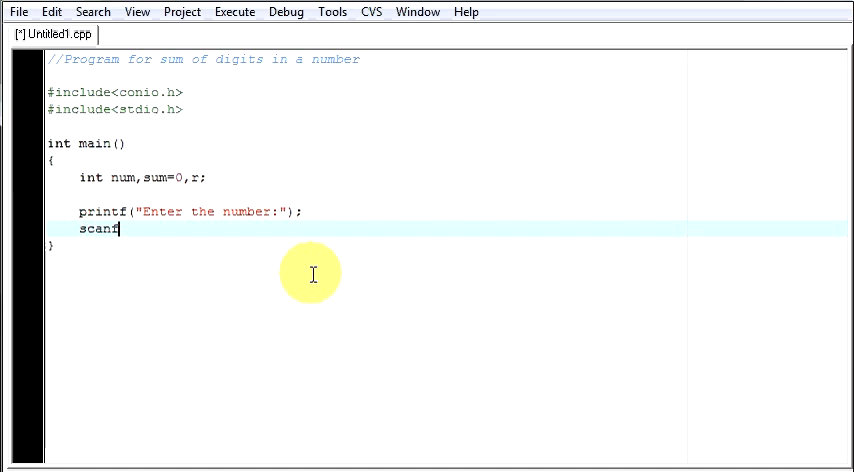
pyautogui.write('("')
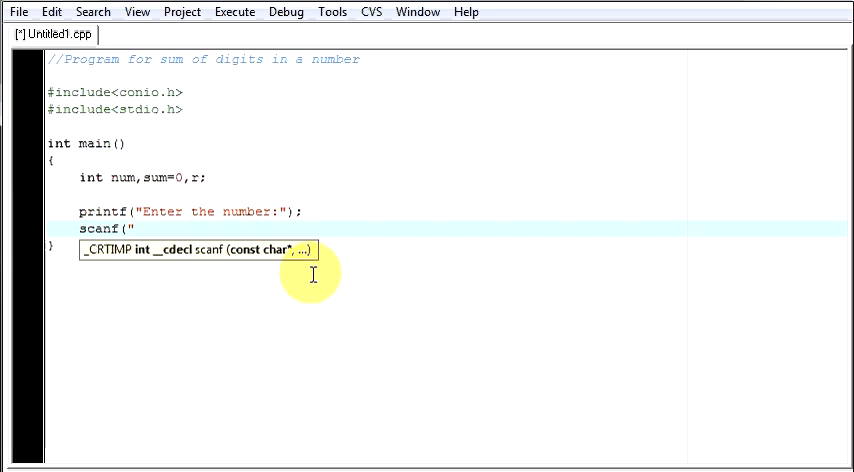
pyautogui.write('5d')
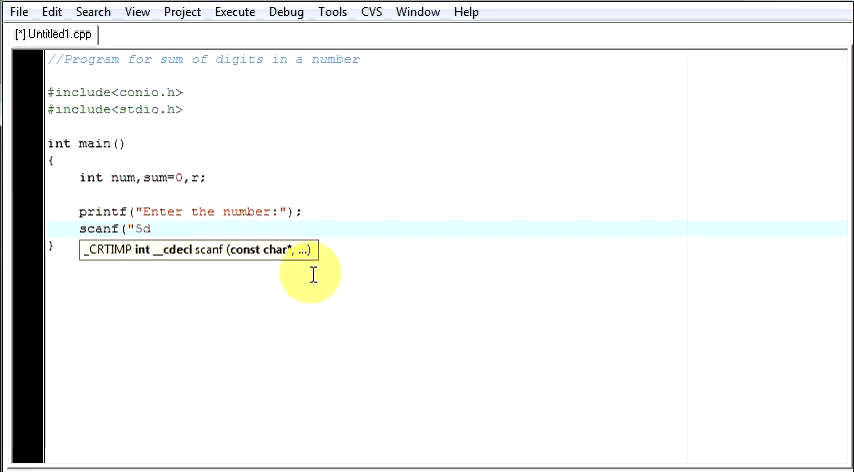
pyautogui.write('%d')
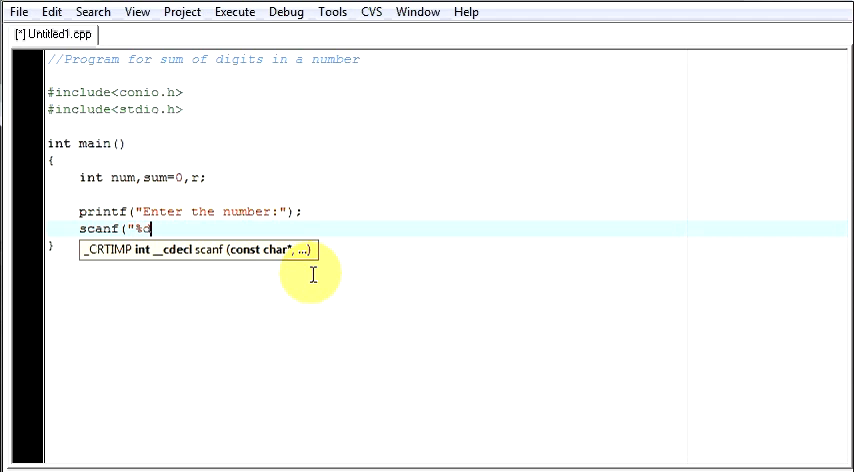
pyautogui.write('d",')
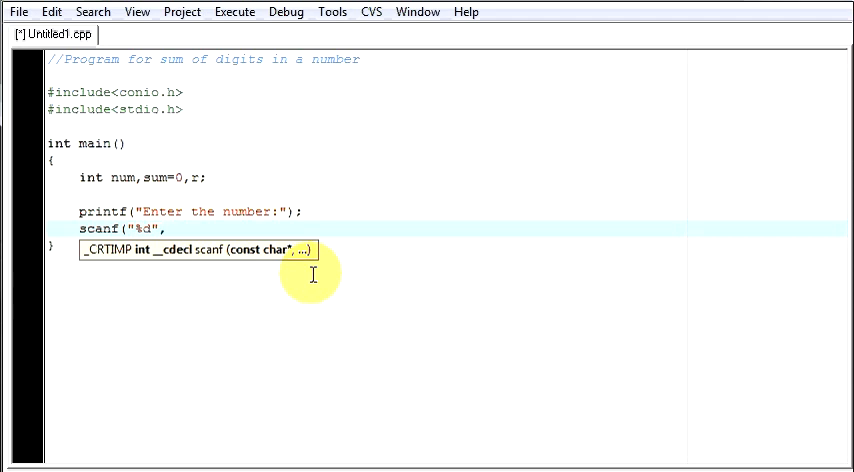
pyautogui.write('num')
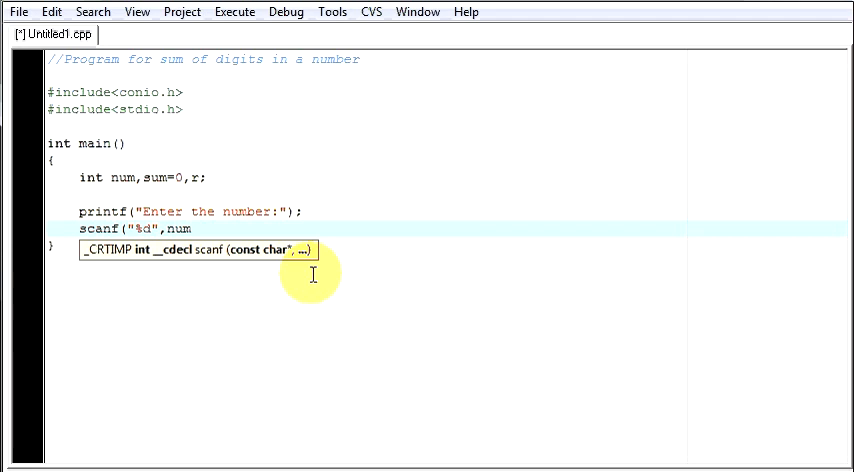
pyautogui.write(')')
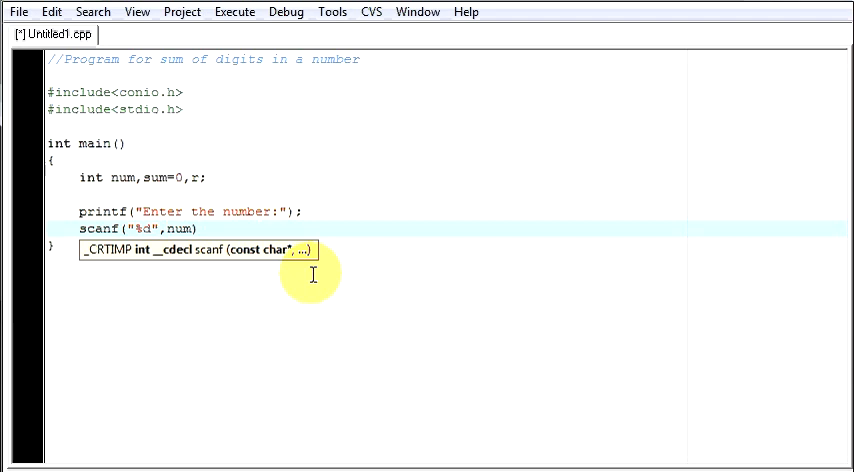
pyautogui.write('&num);')
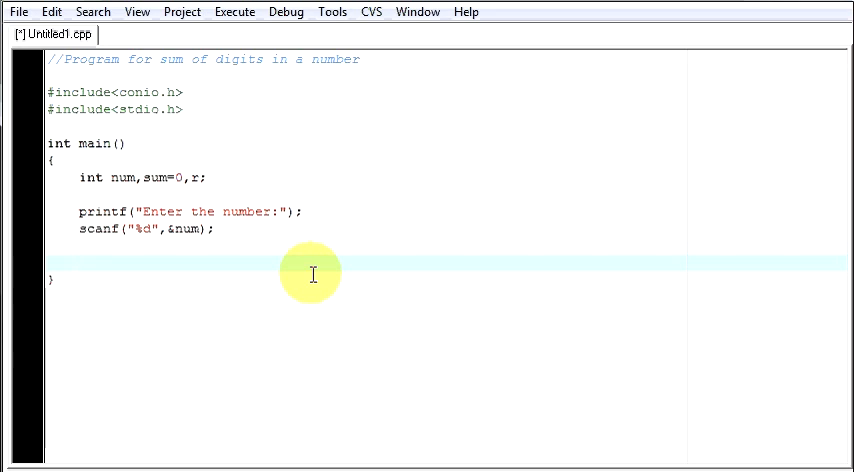
# Type the trial number 12345 below the scanf line, then delete it
pyautogui.write('123')
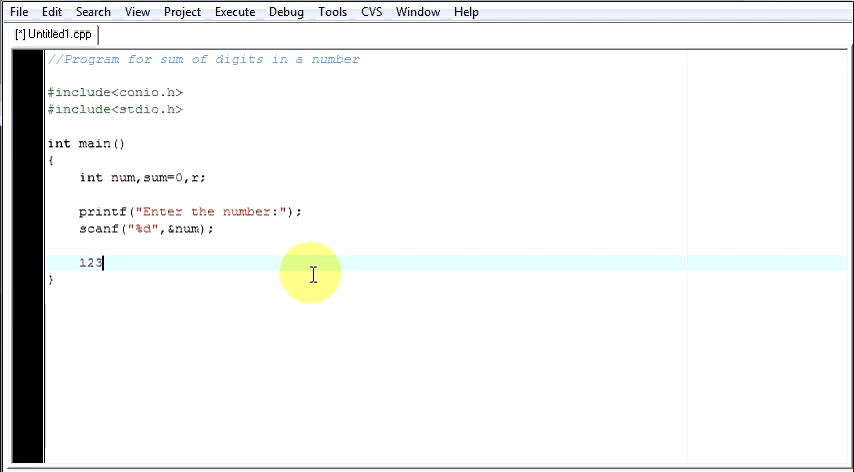
pyautogui.write('4')
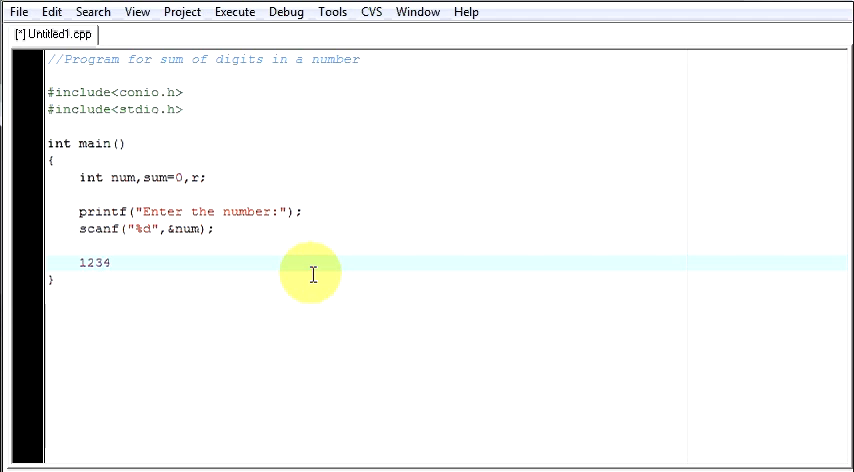
pyautogui.write('5')
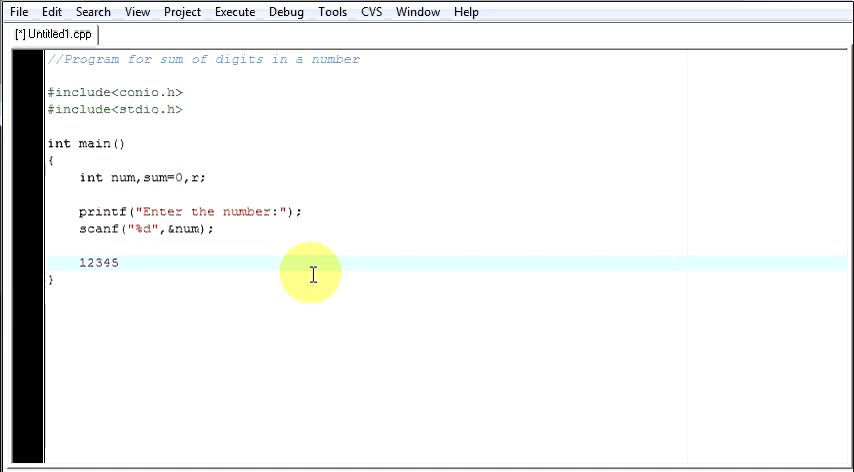
pyautogui.doubleClick(98, 263)
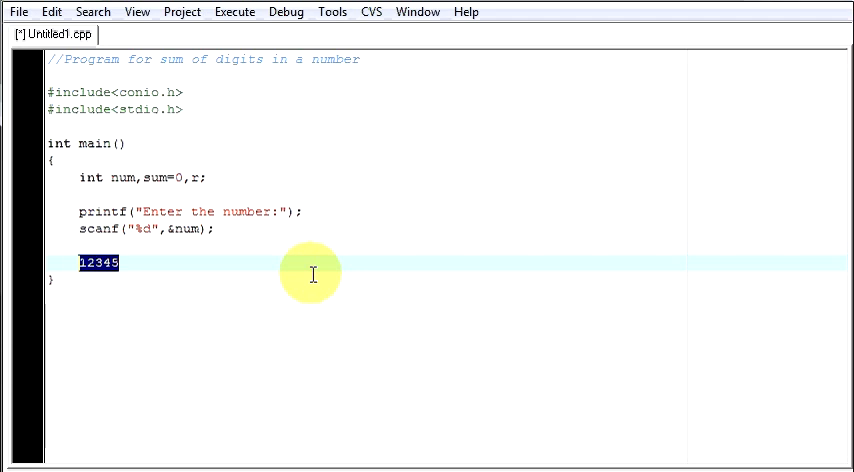
pyautogui.press('Delete')
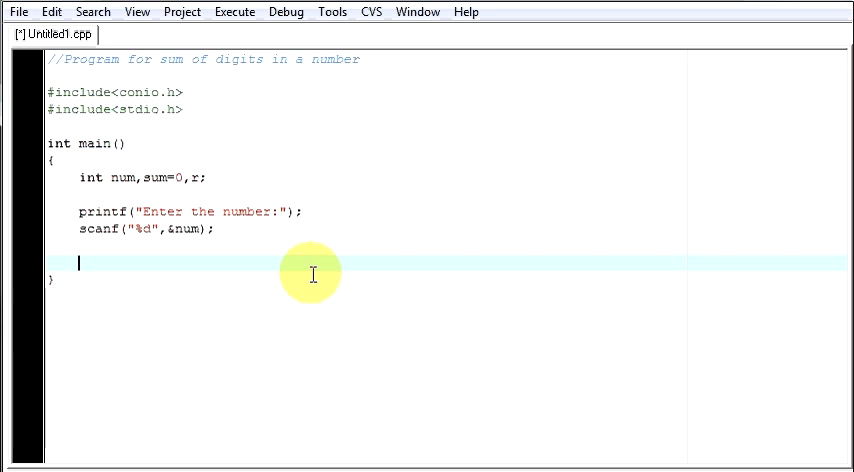
# Write the loop header while(num != 0) after the scanf line
pyautogui.write('for')
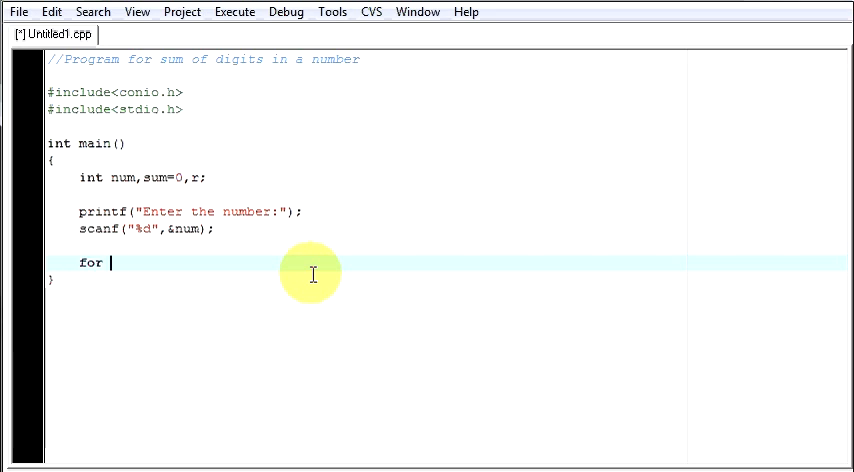
pyautogui.write('while')
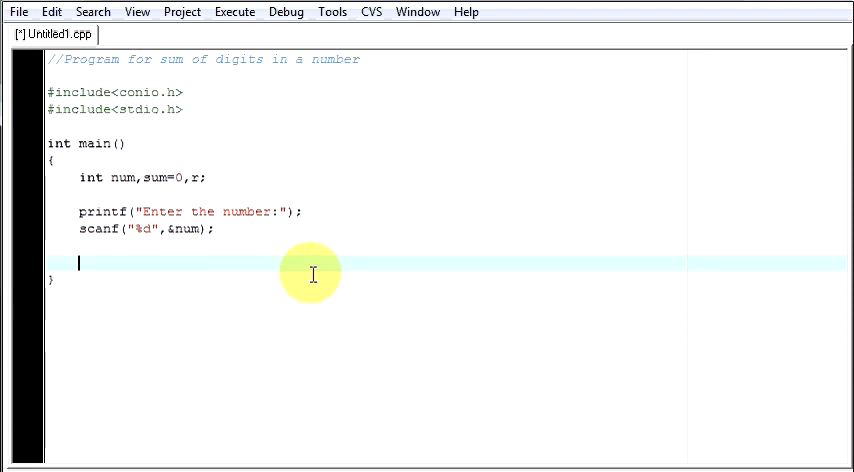
pyautogui.write('whi')
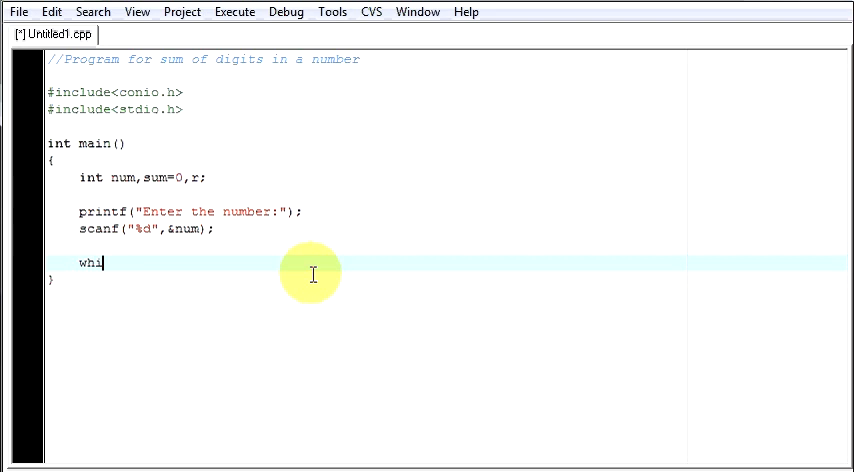
pyautogui.write('le(')
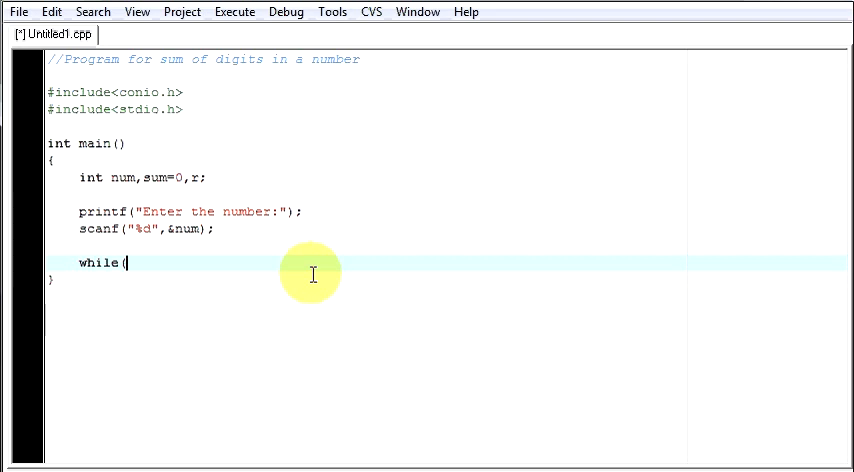
pyautogui.write('num')
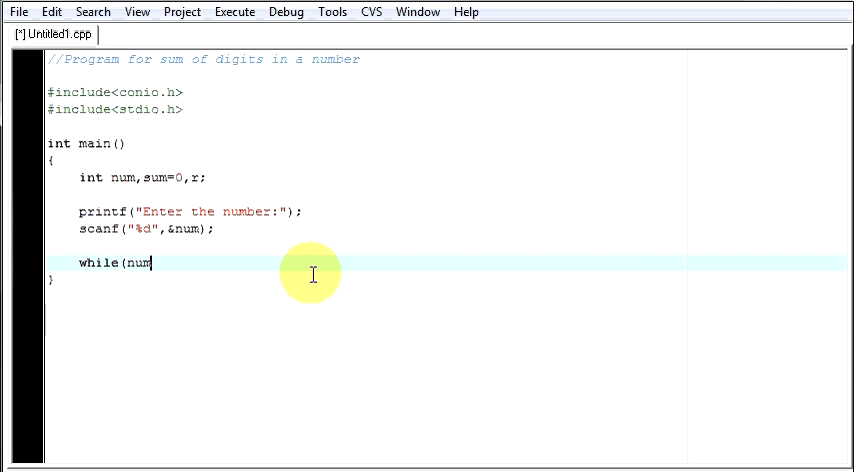
pyautogui.write('!')
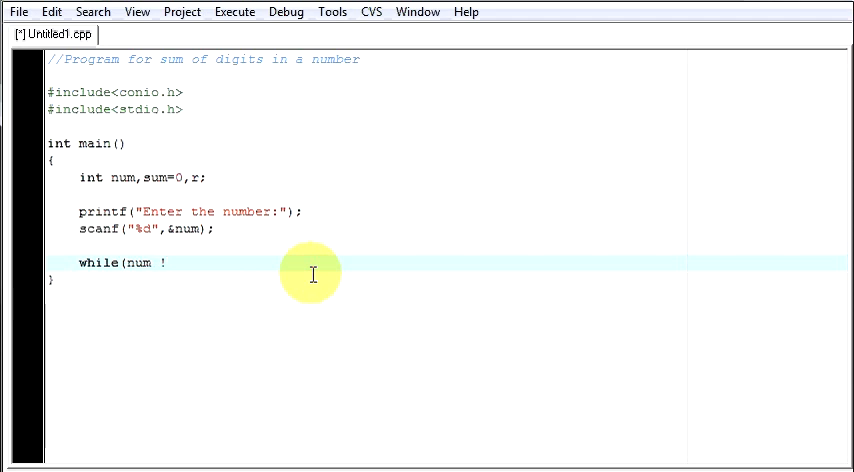
pyautogui.write('= 0')
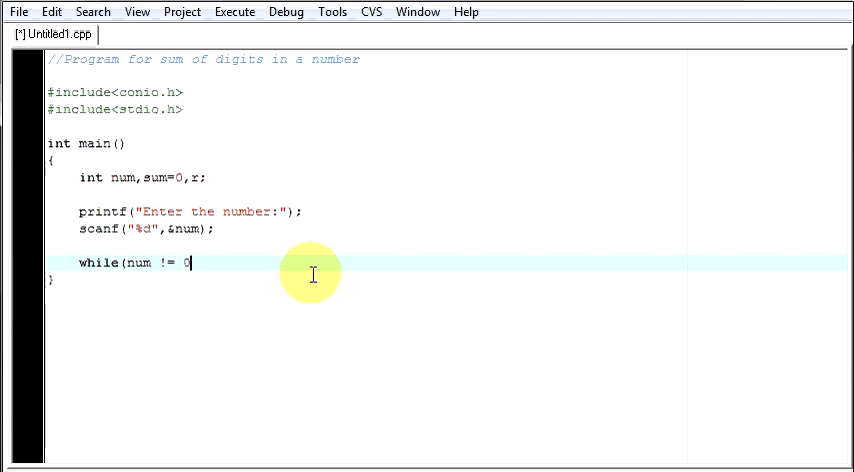
pyautogui.write(')')
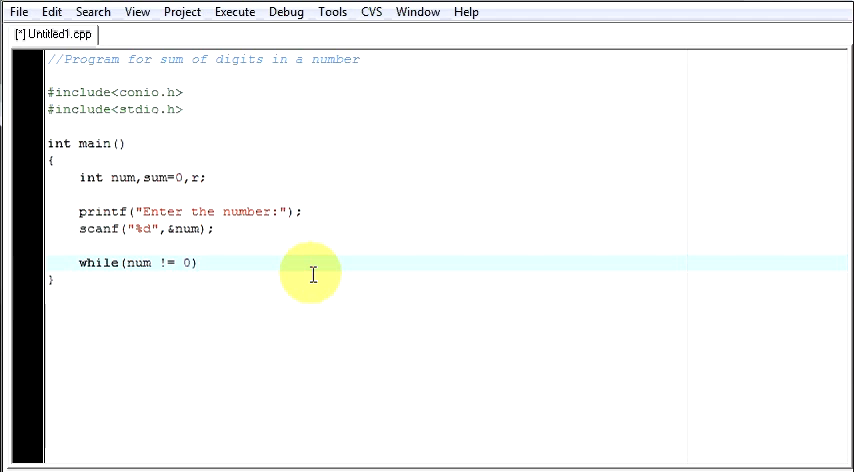
pyautogui.moveTo(140, 268)
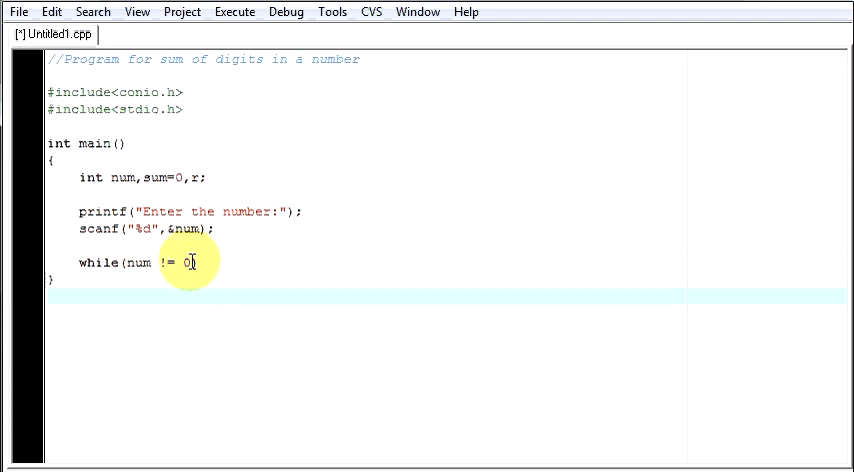
pyautogui.press('BackSpace')
pyautogui.write('{')
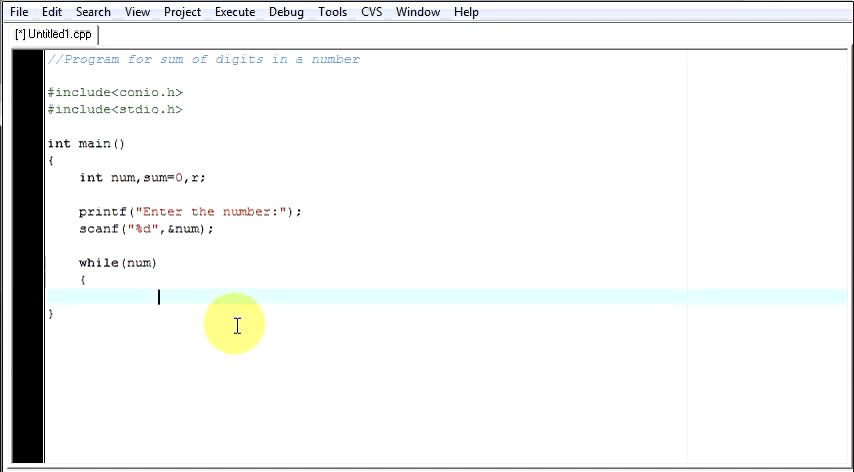
# Close the loop with a brace and put r = num % 10; in its body
pyautogui.write('}')
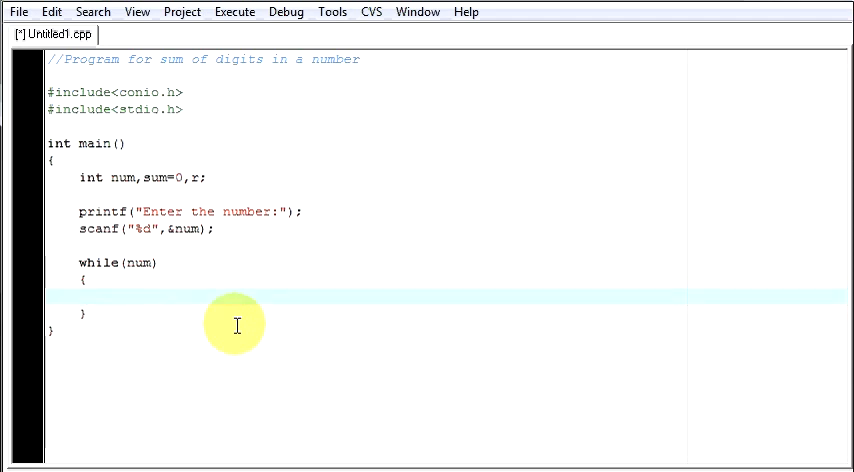
pyautogui.write('r')
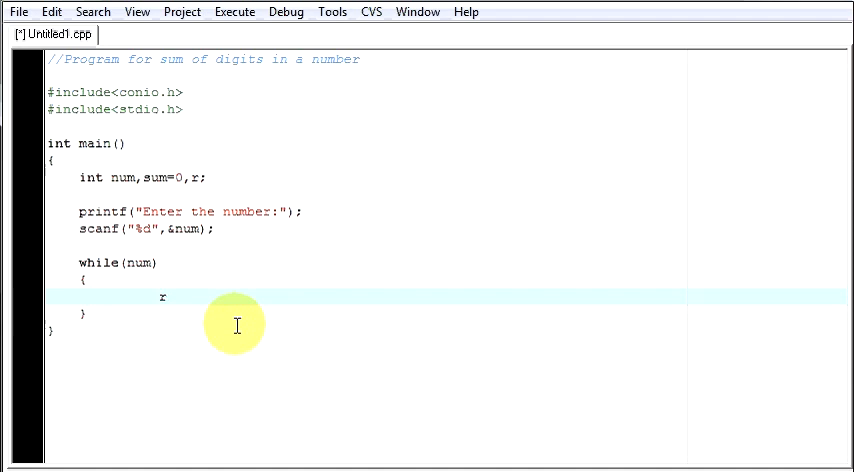
pyautogui.write('=')
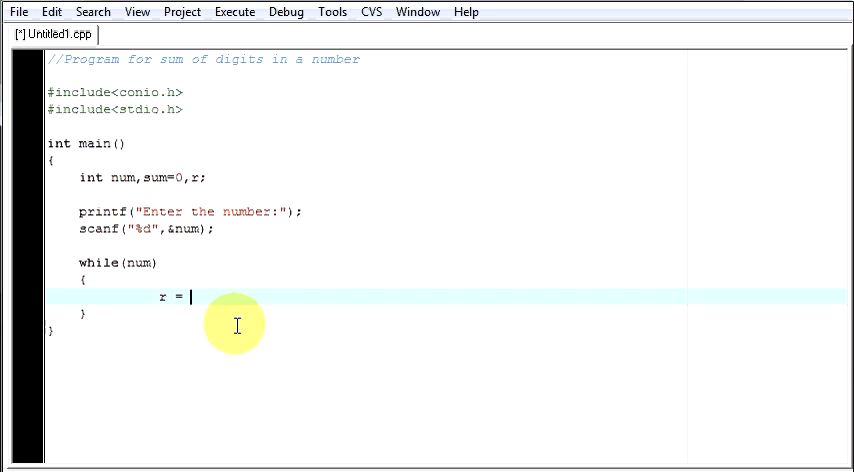
pyautogui.write('num')
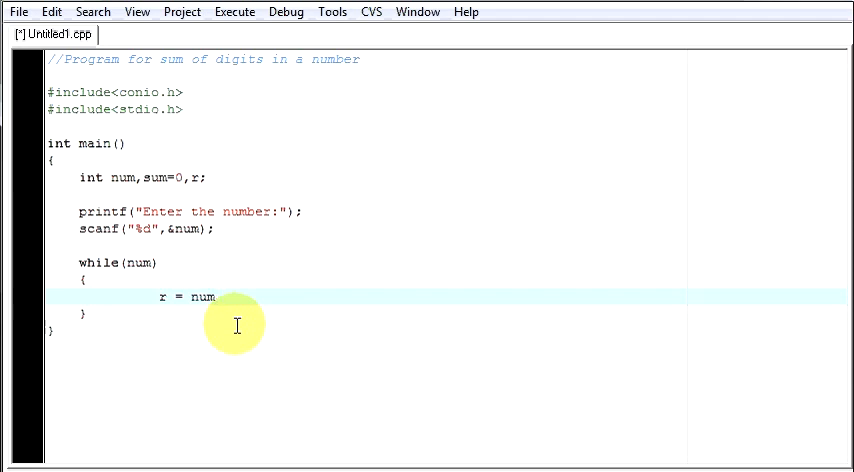
pyautogui.write('%c')
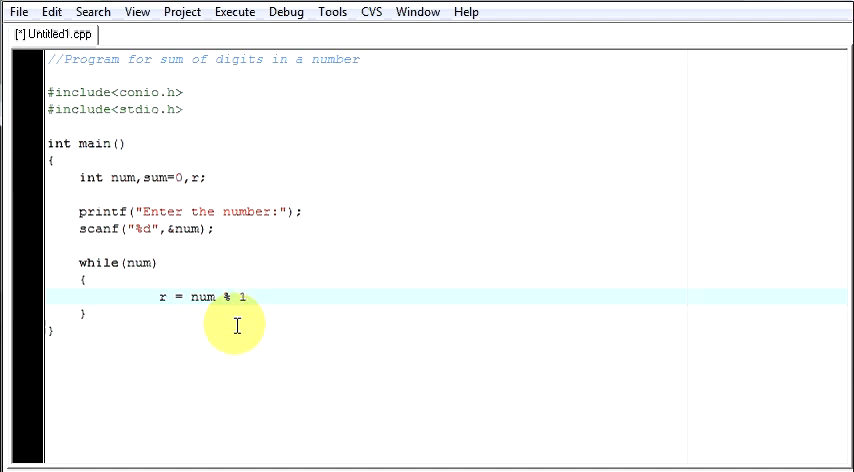
pyautogui.write('0;')
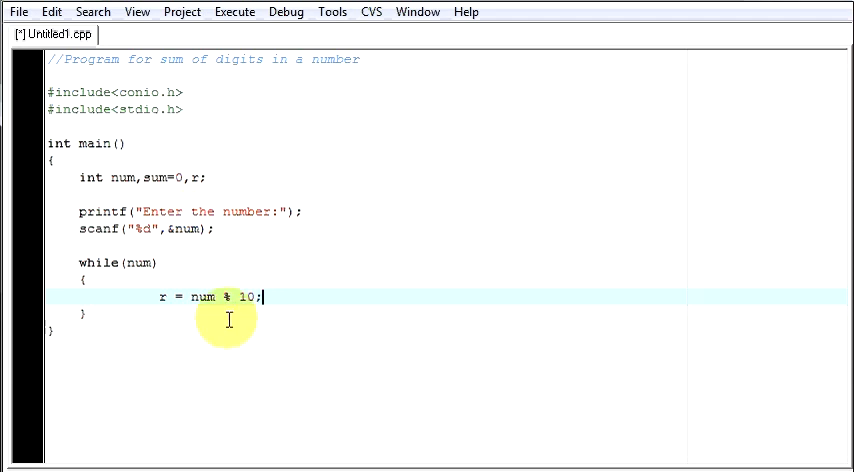
pyautogui.moveTo(203, 296)
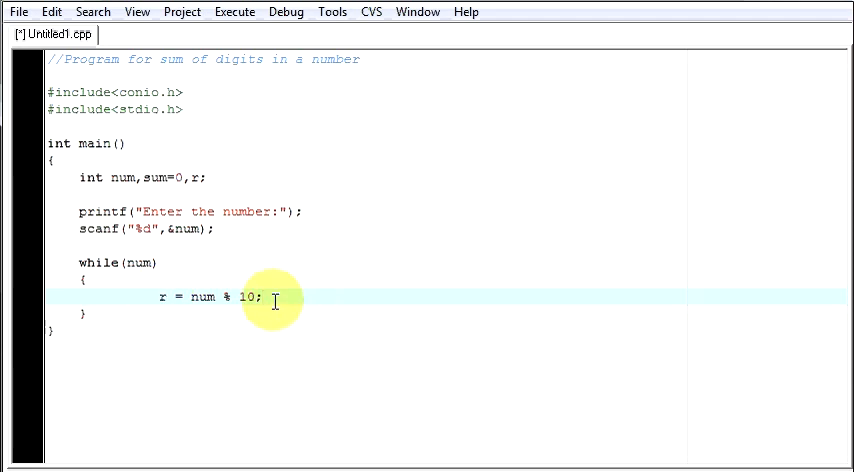
# Add num = num / 10; below the remainder line and start a 123 trace note
pyautogui.press('Return')
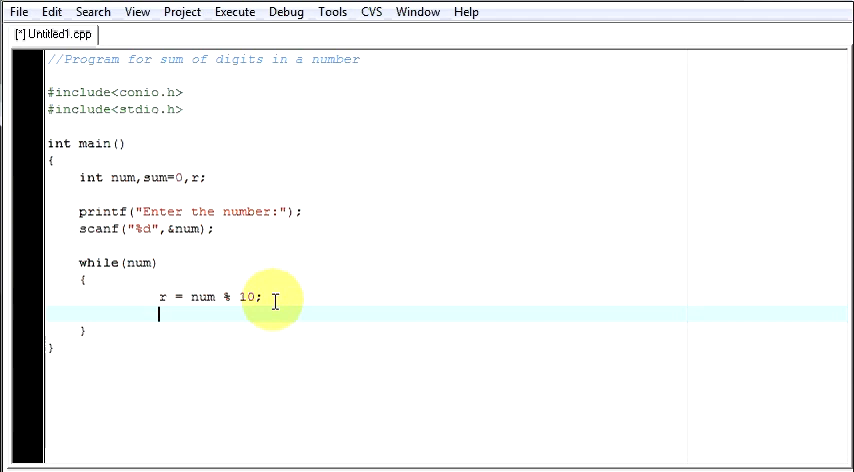
pyautogui.write('num =')
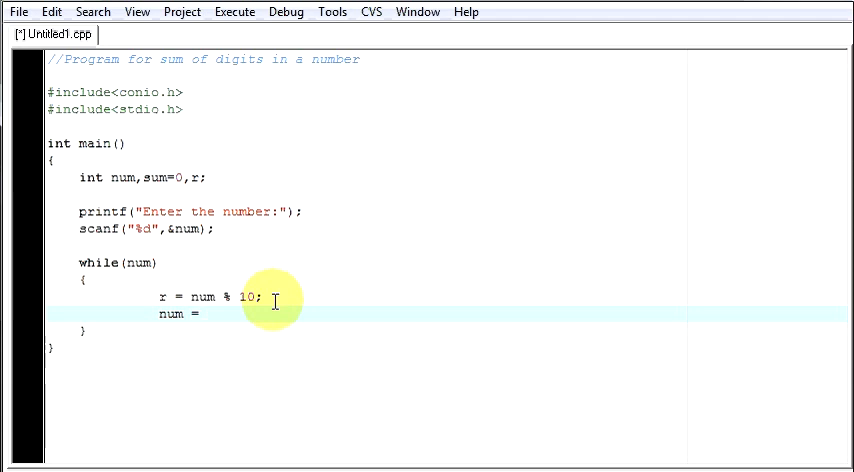
pyautogui.write('num /')
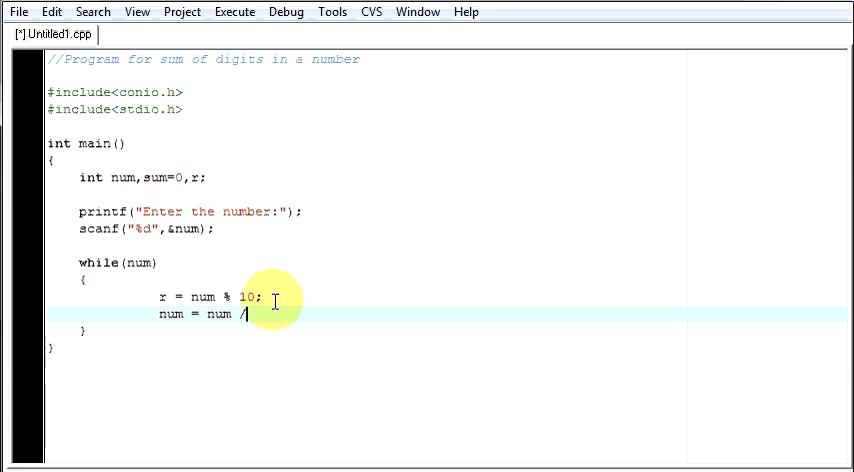
pyautogui.write('10;')
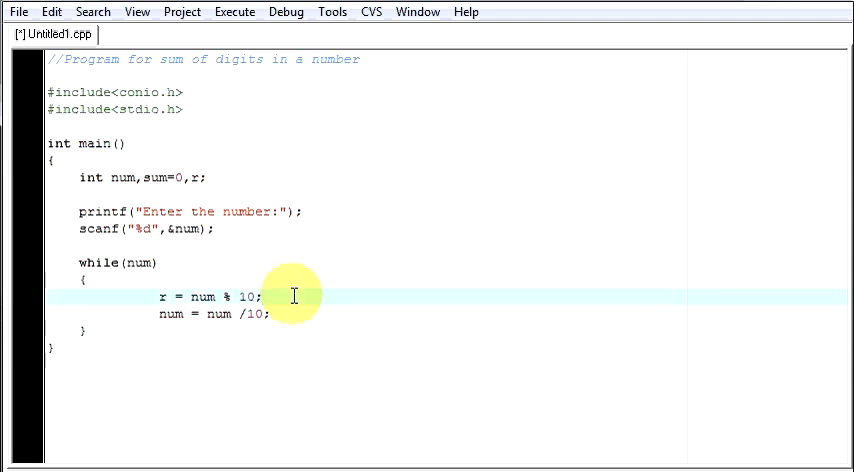
pyautogui.click(310, 296)
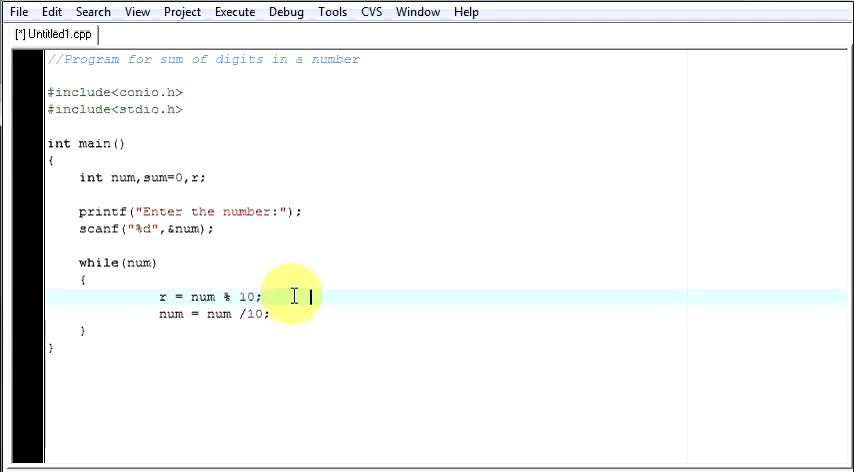
pyautogui.write('123')
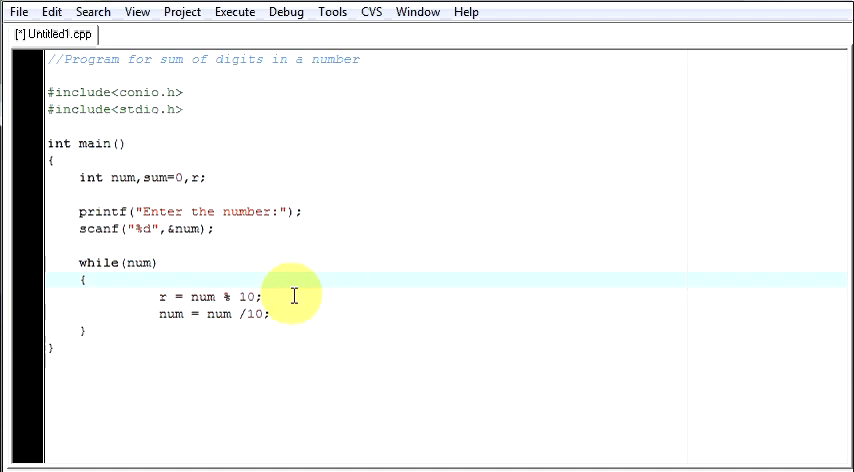
# Annotate the loop trace with 123, remainder 3 and num 12
pyautogui.write('123')
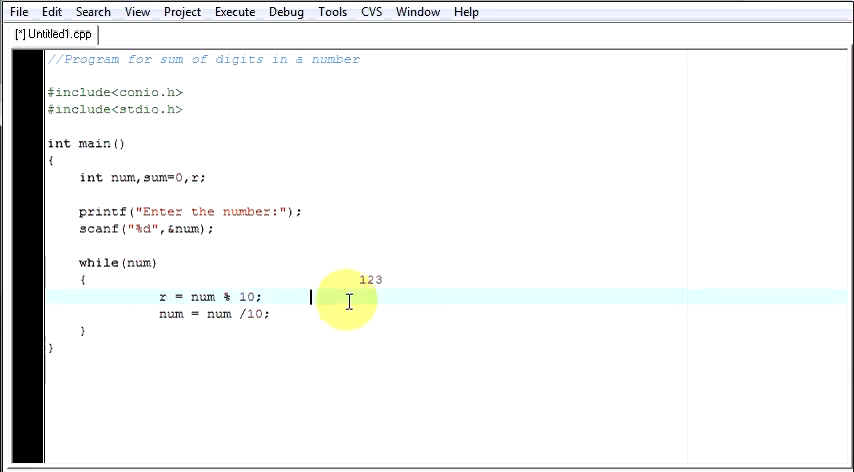
pyautogui.write('s')
pyautogui.write('     3')
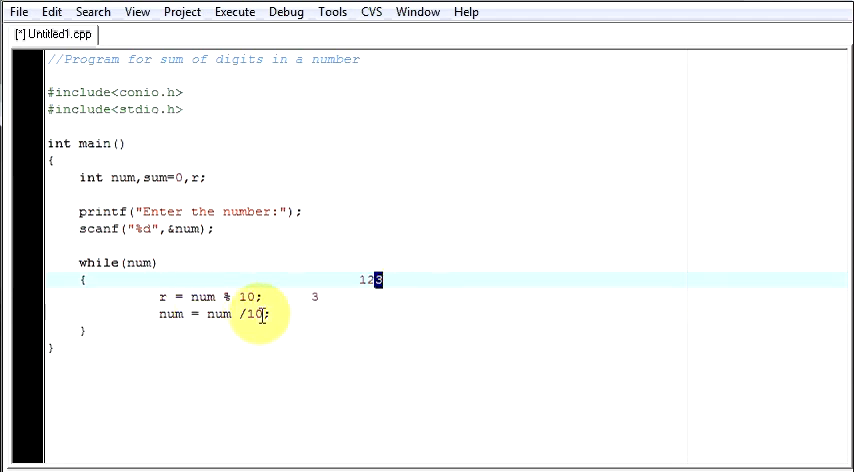
pyautogui.moveTo(355, 319)
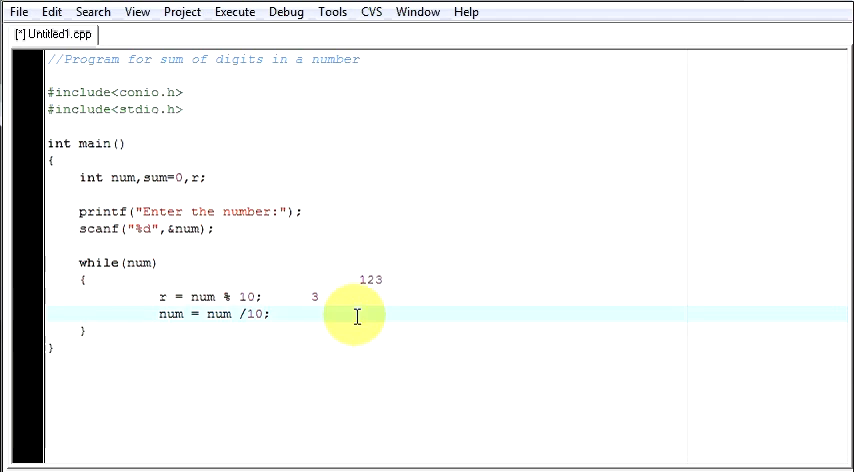
pyautogui.write('12')
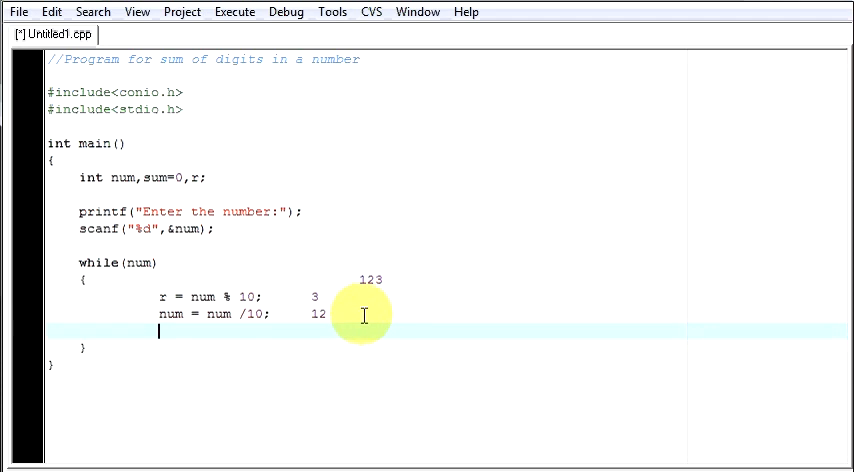
# Add the accumulation line sum = sum + r; traced as sum = 0 + 3
pyautogui.write('sum = sum')
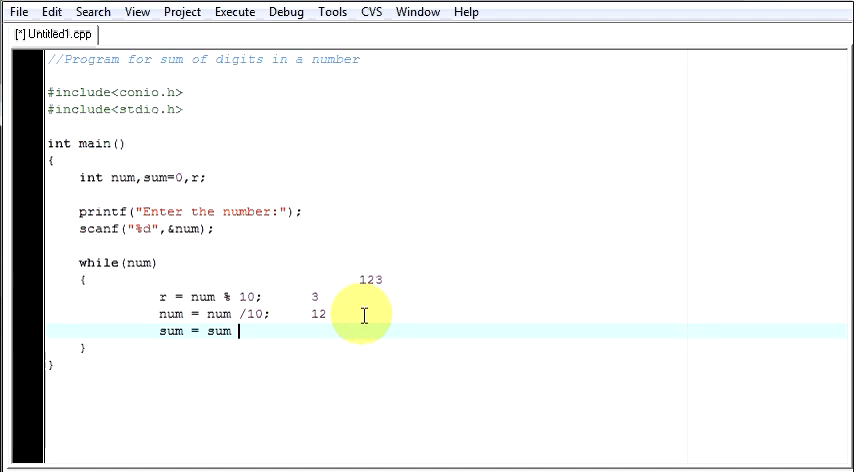
pyautogui.write('+')
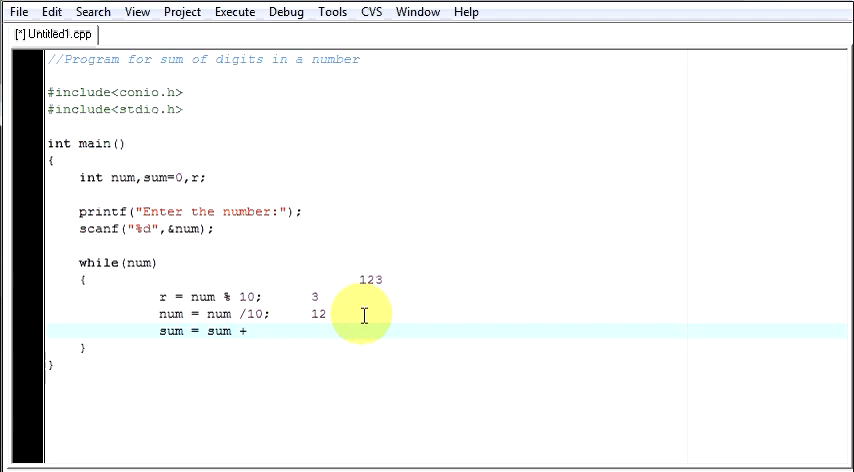
pyautogui.write('r;')
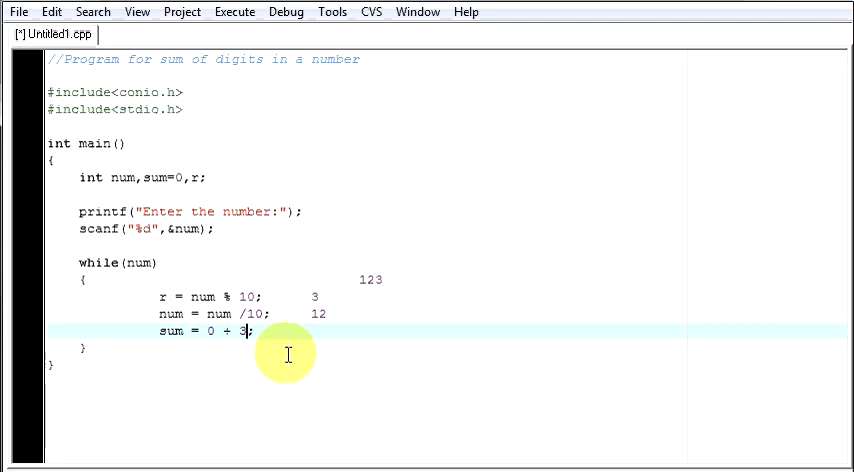
pyautogui.moveTo(320, 305)
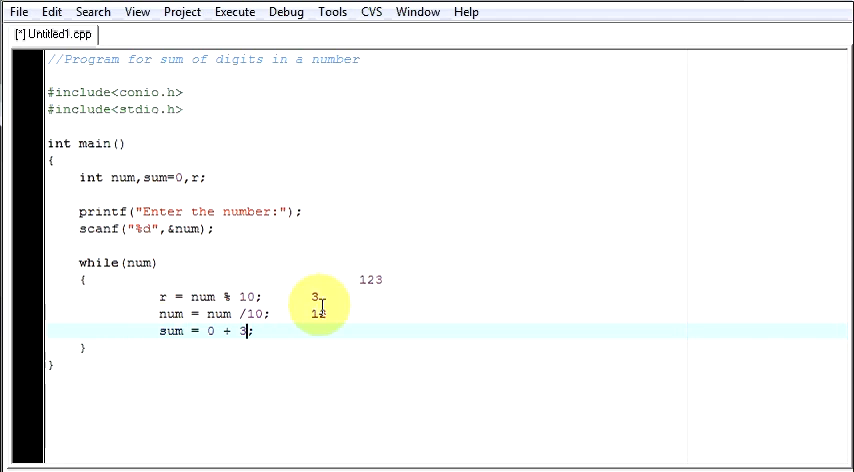
pyautogui.moveTo(155, 295)
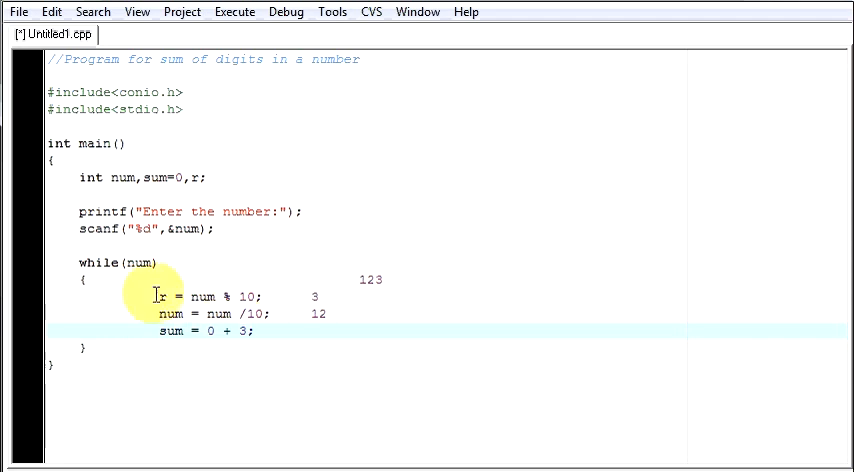
pyautogui.moveTo(250, 358)
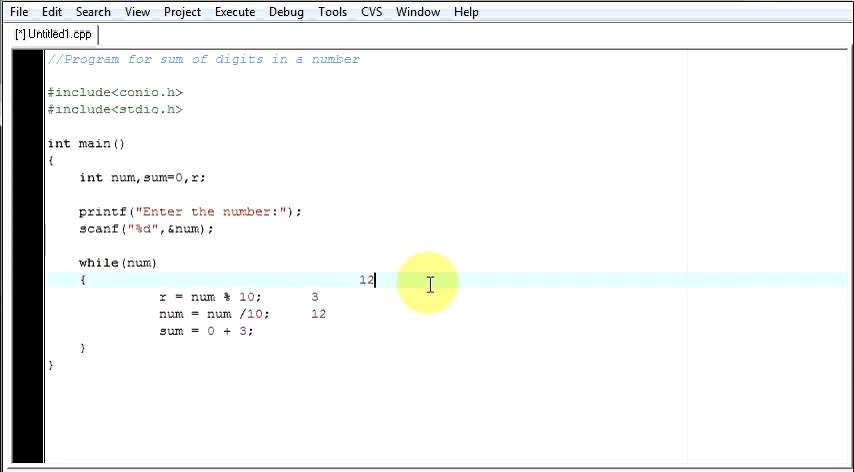
pyautogui.moveTo(365, 277)
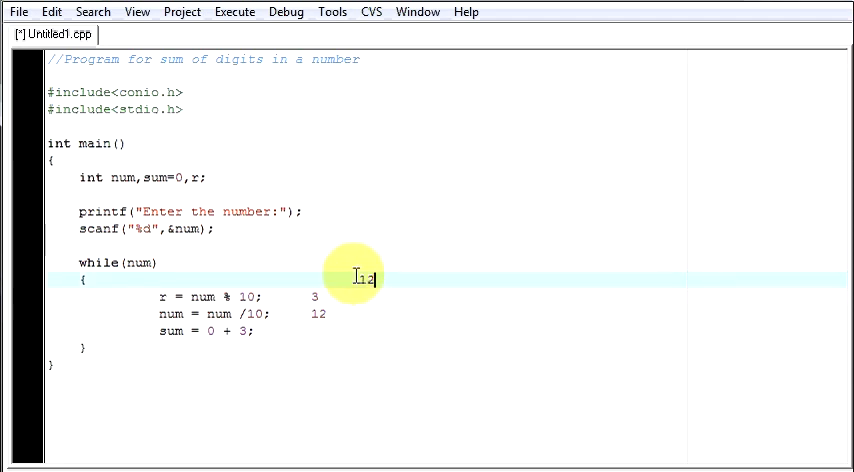
pyautogui.moveTo(314, 312)
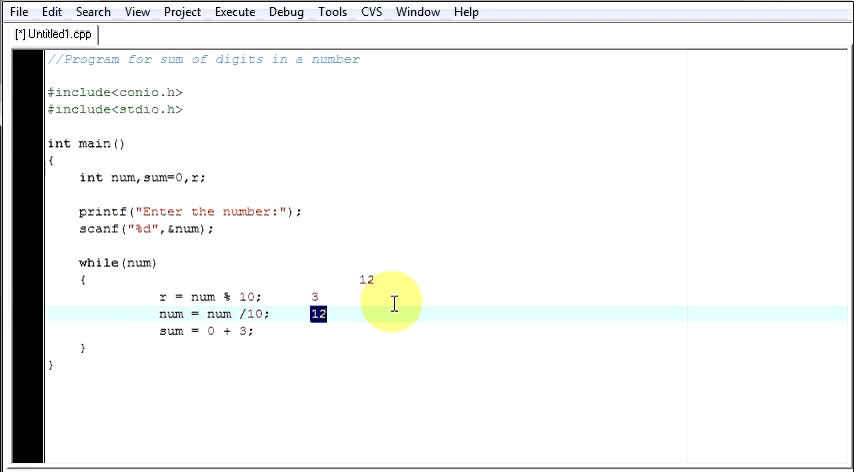
pyautogui.moveTo(330, 314)
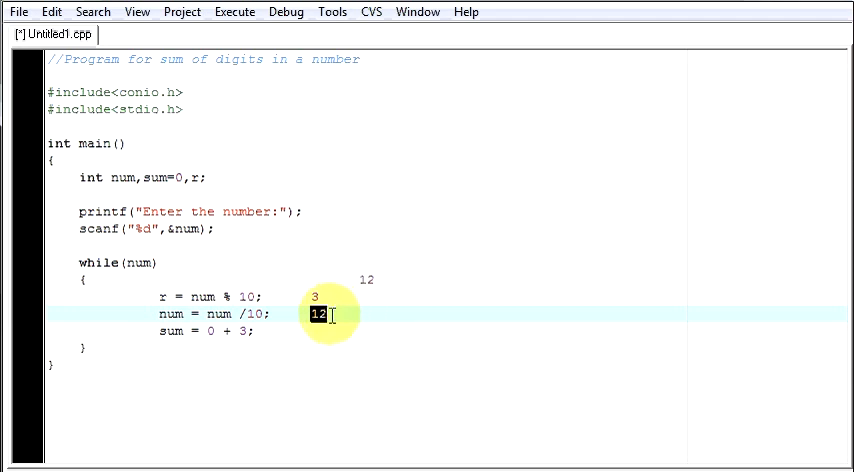
pyautogui.moveTo(235, 348)
pyautogui.write('2')
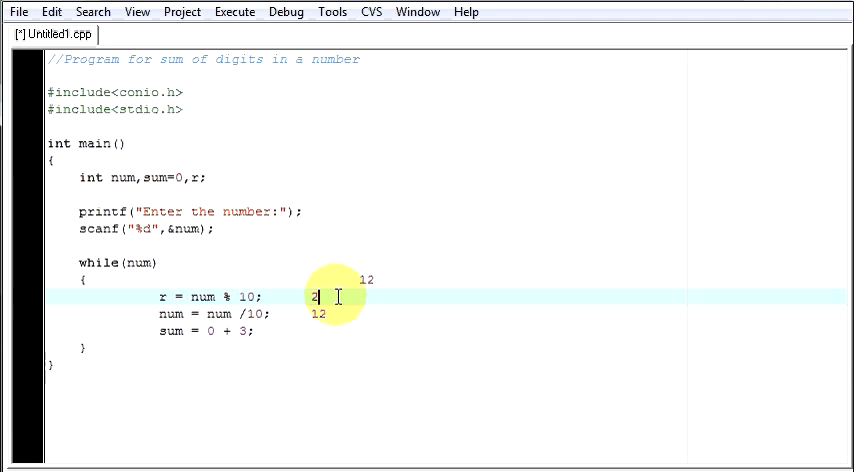
pyautogui.moveTo(335, 315)
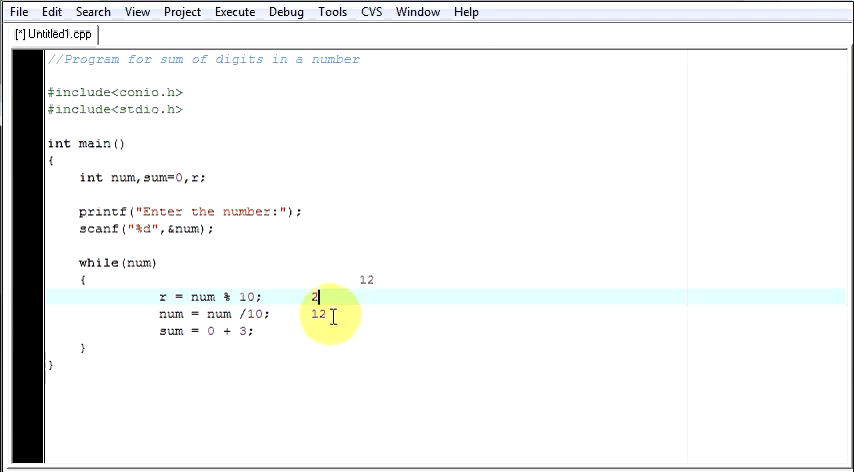
pyautogui.moveTo(345, 325)
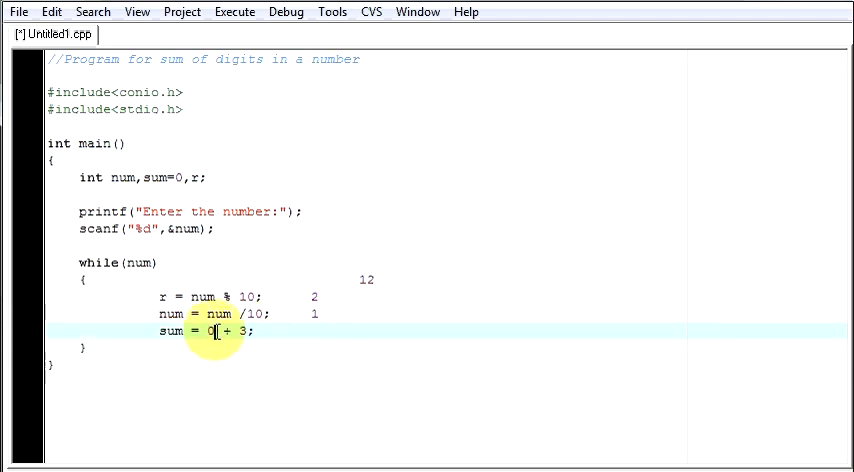
# Change the trace to remainder 2, num 1 and sum = 3 + 2
pyautogui.write('3')
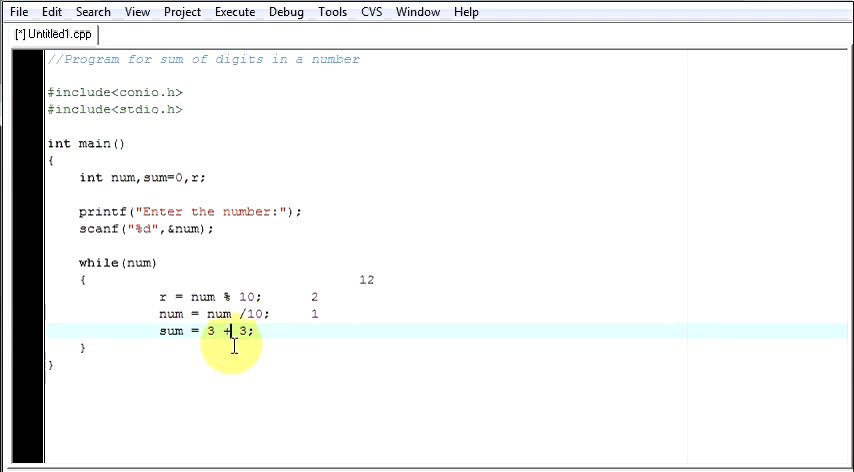
pyautogui.write('2')
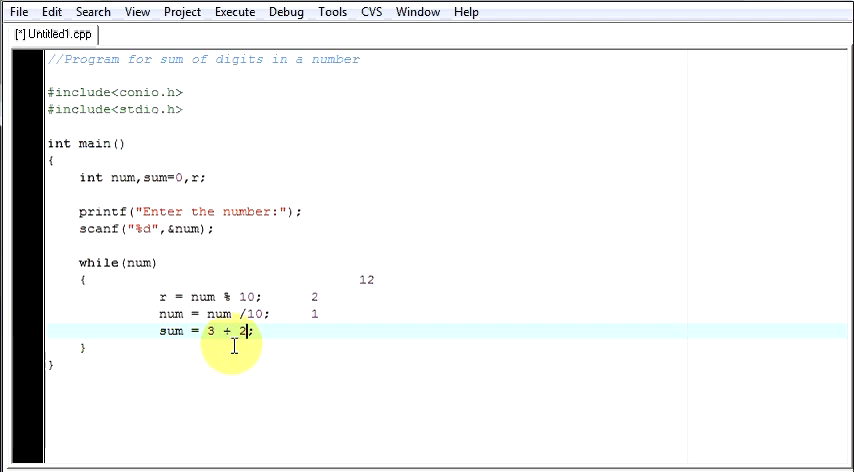
pyautogui.moveTo(170, 331)
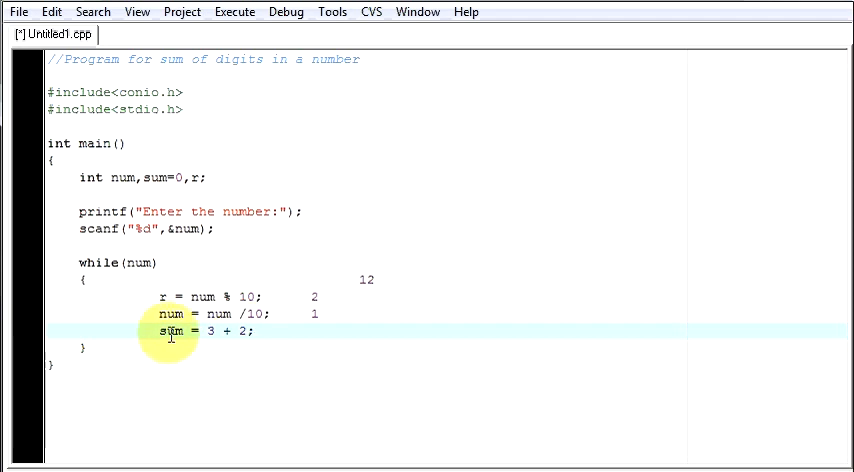
pyautogui.doubleClick(168, 331)
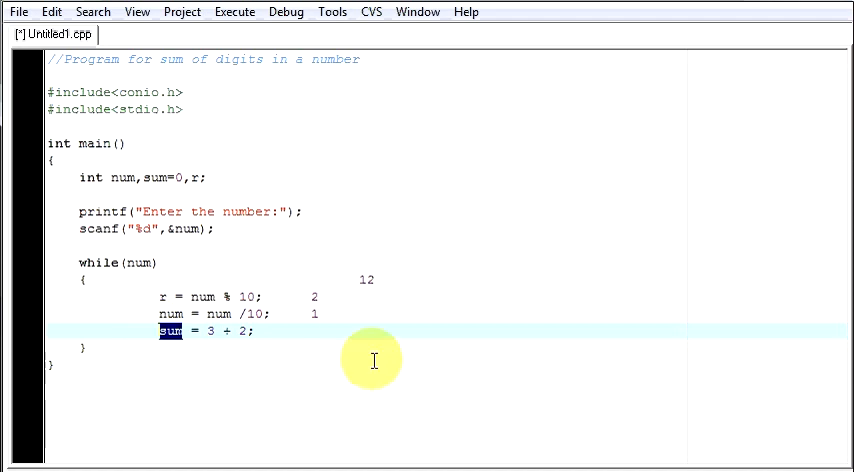
pyautogui.moveTo(317, 322)
pyautogui.write('r')
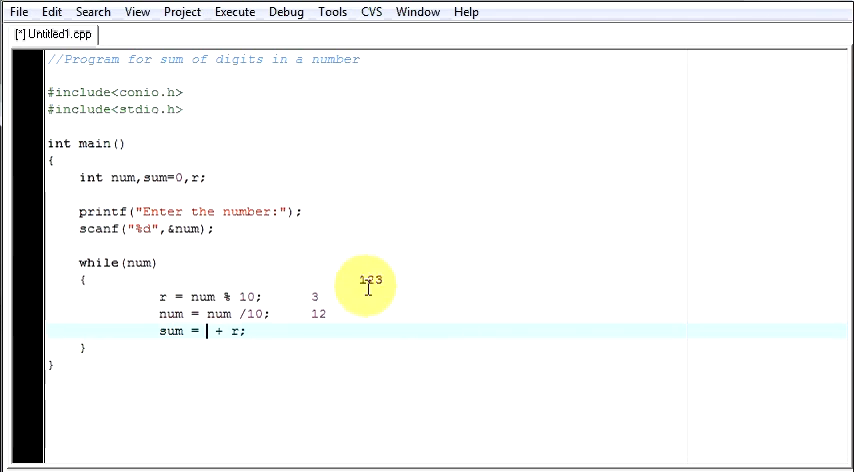
# Restore the accumulation line to sum = sum + r; and start a new line after the loop
pyautogui.write('sum')
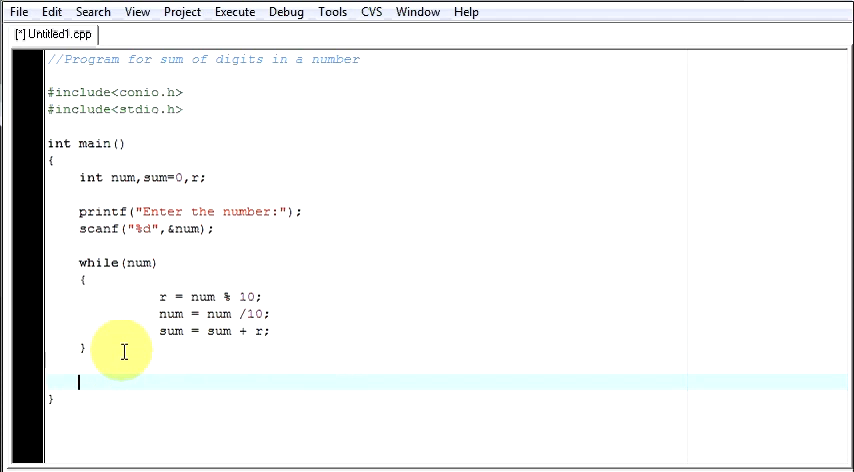
# Add printf("The sum of all digits in your number is : %d",sum); and getch();, then compile and run
pyautogui.write('printf')
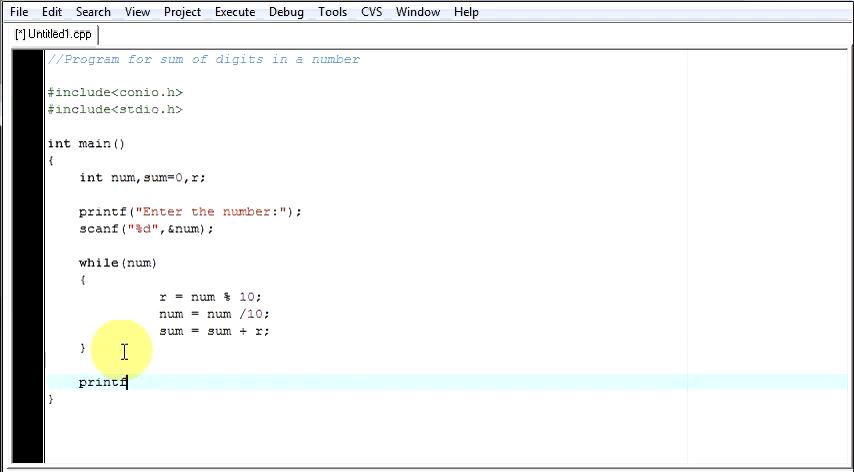
pyautogui.write('(')
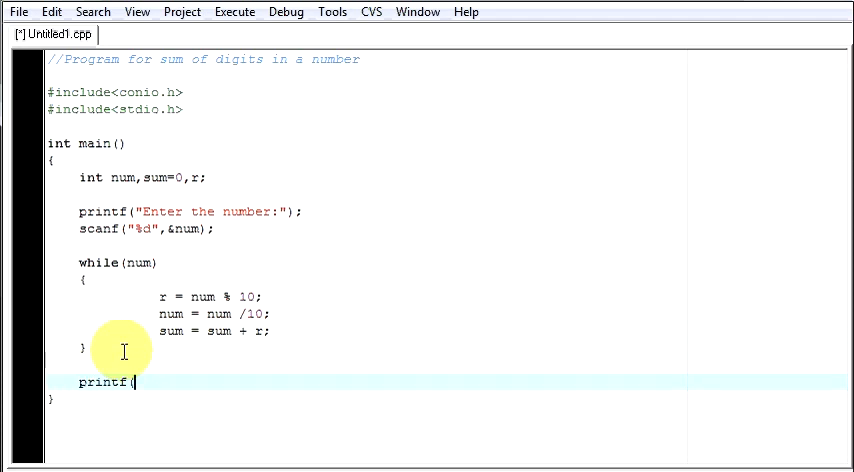
pyautogui.write('"The s')
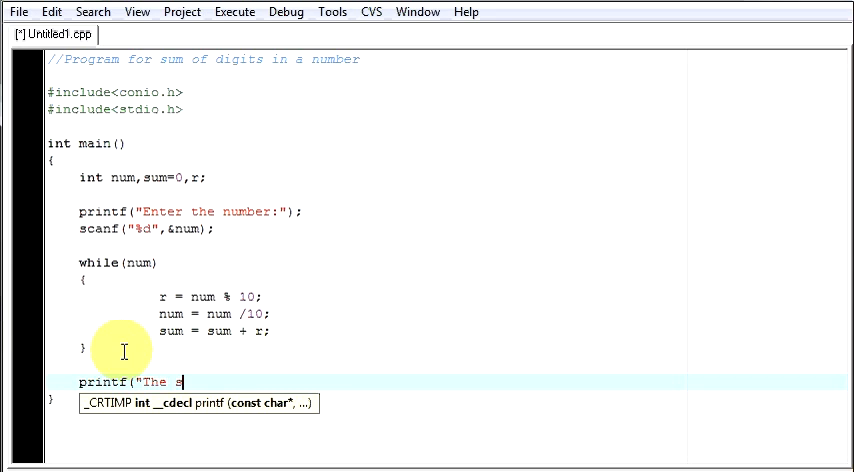
pyautogui.write('um of')
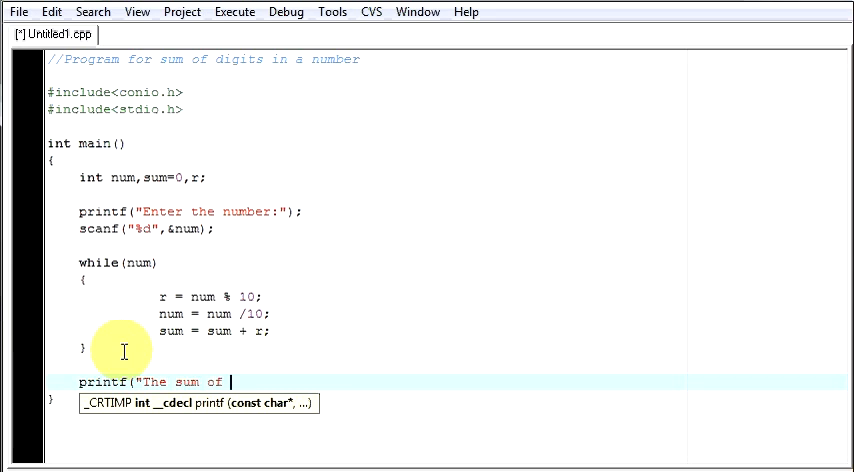
pyautogui.write('all digits in')
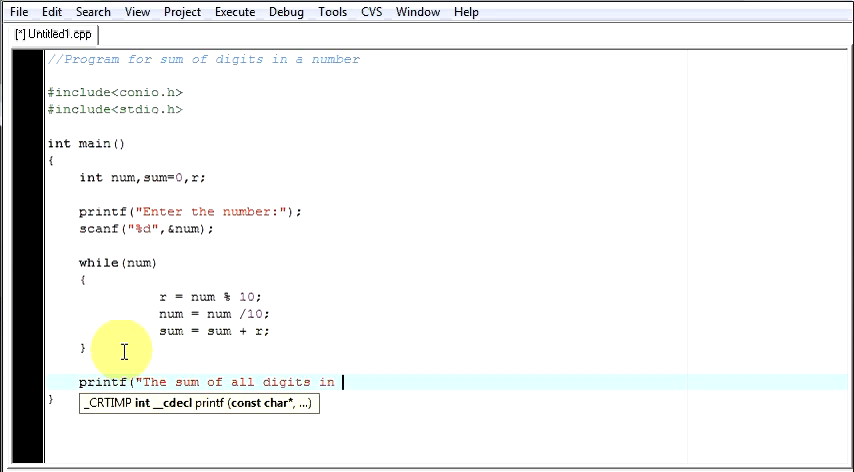
pyautogui.write('your u')
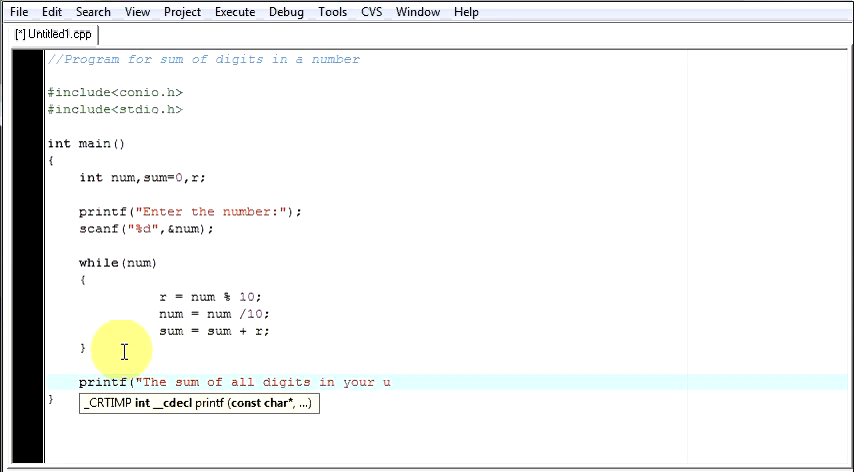
pyautogui.write('number is')
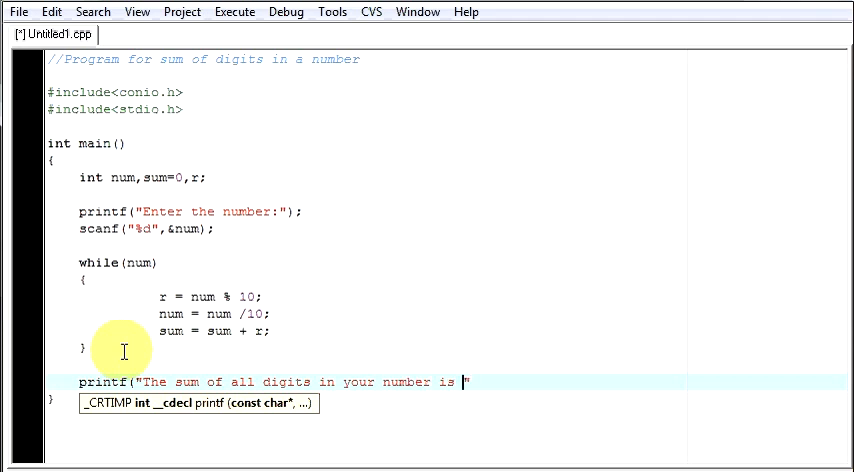
pyautogui.write(': %d')
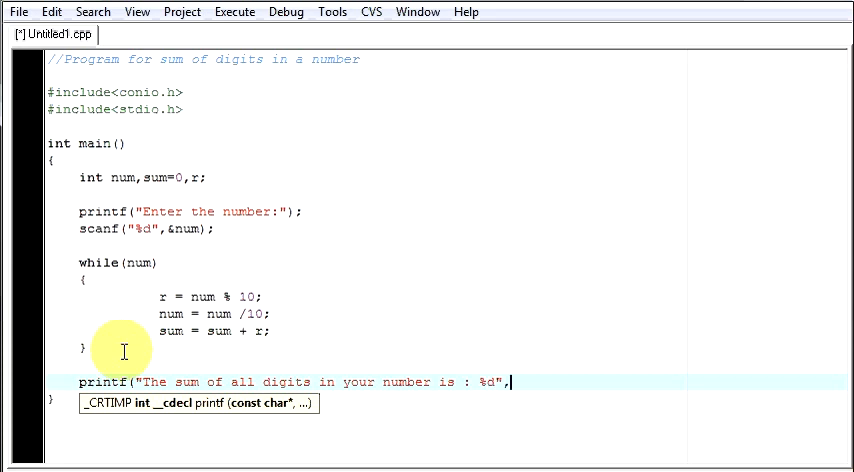
pyautogui.write('sum);')
pyautogui.write('getc')
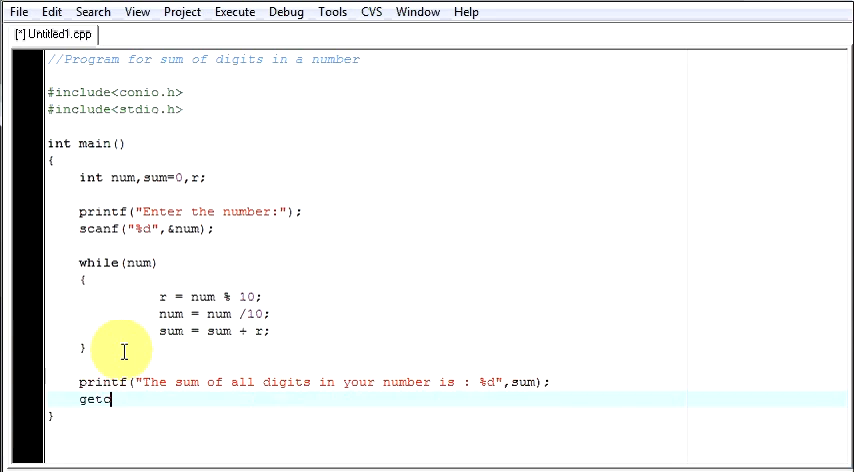
pyautogui.write('h();')
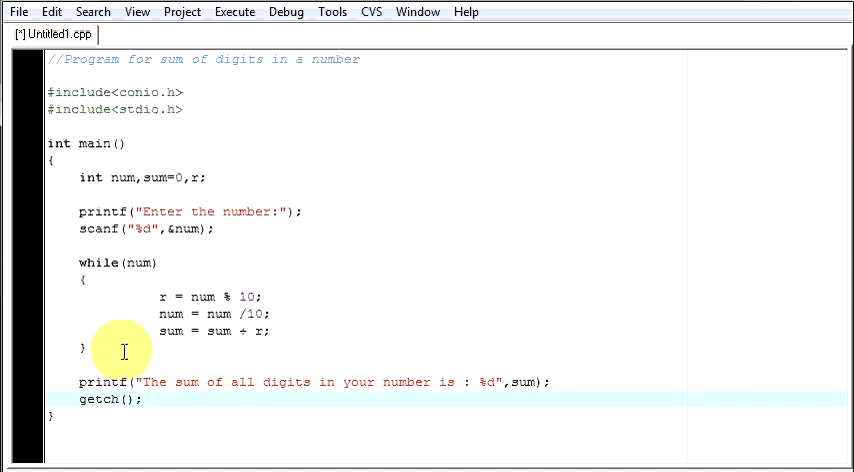
pyautogui.click(234, 11)
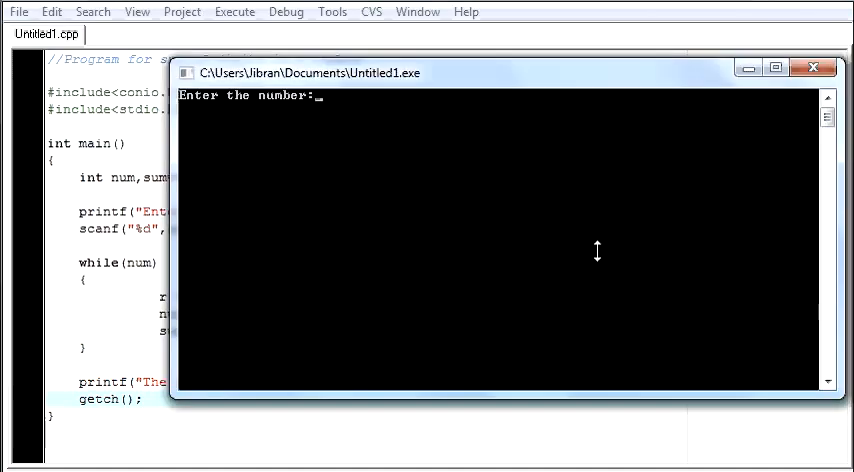
# Enter 123 in the console, confirm the digit sum of 6, and close the output window
pyautogui.write('123')
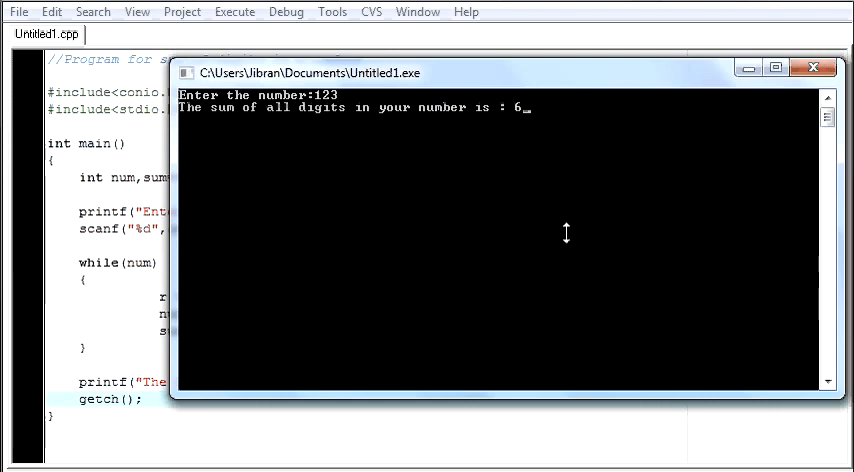
pyautogui.moveTo(510, 120)
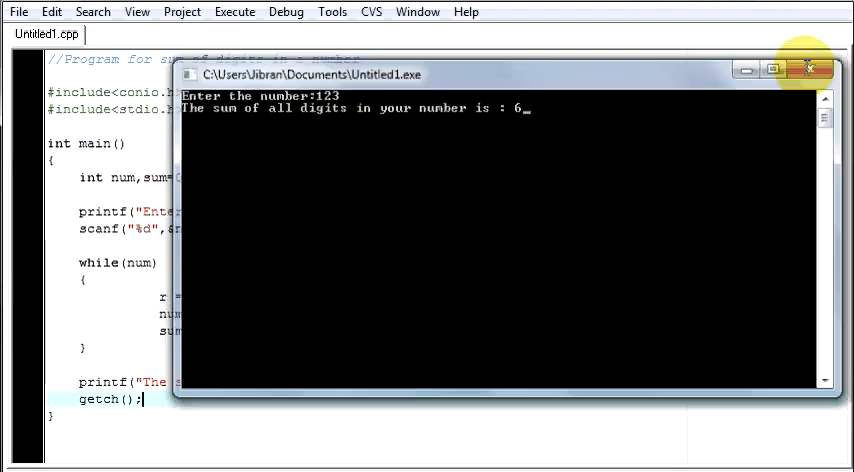
pyautogui.click(808, 68)
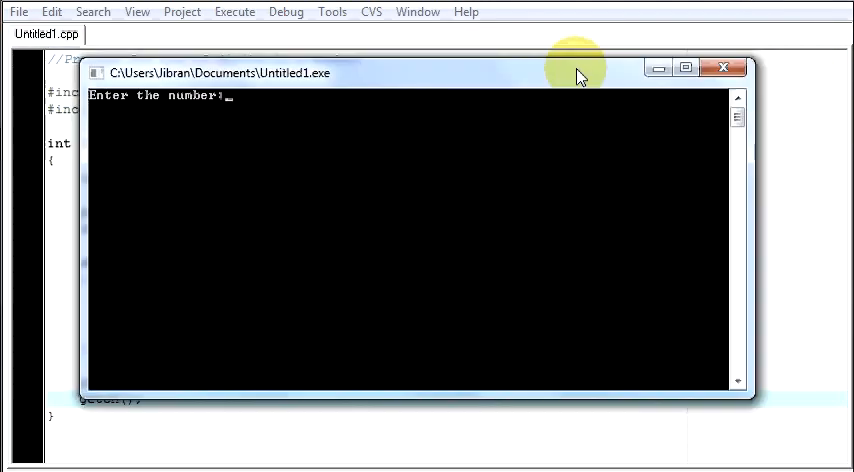
pyautogui.write('22335')
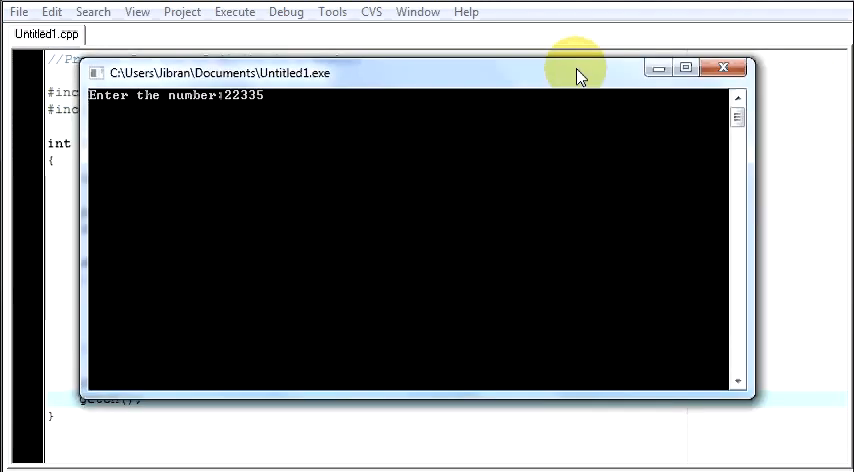
pyautogui.press('Return')
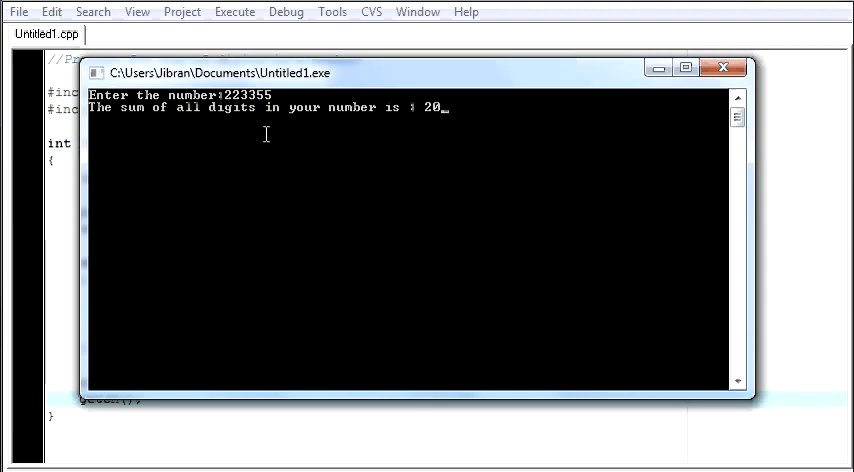
pyautogui.moveTo(405, 120)
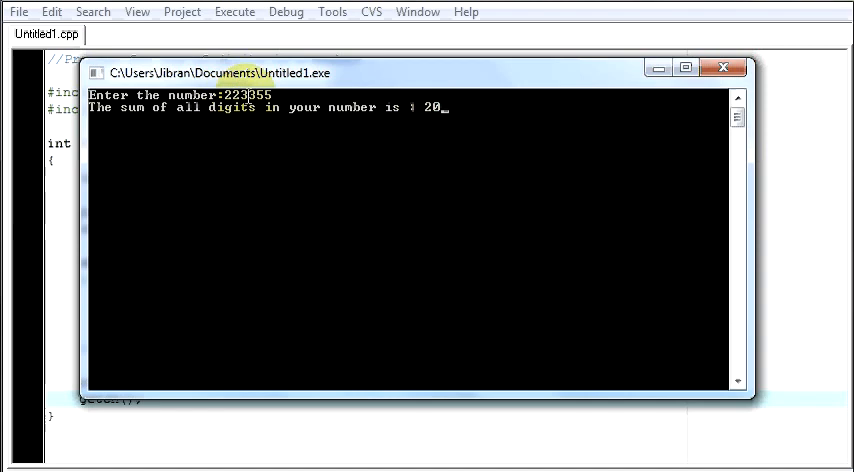
pyautogui.moveTo(405, 113)
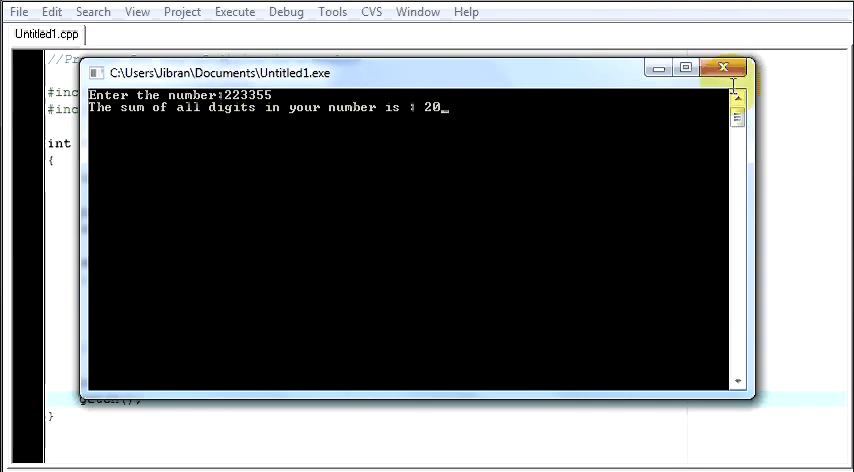
pyautogui.click(724, 67)
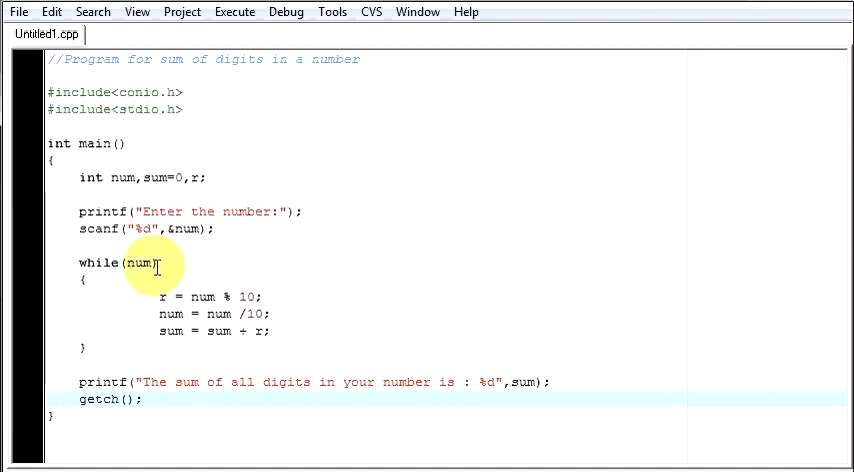
pyautogui.moveTo(79, 262); pyautogui.dragTo(90, 348)
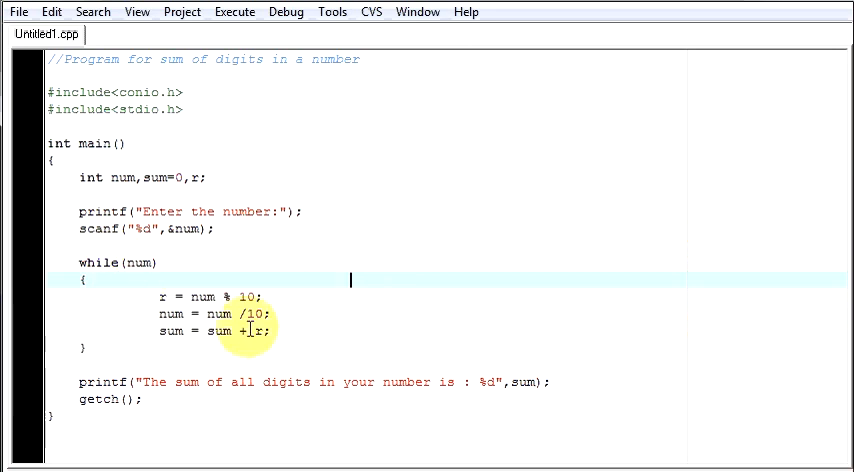
pyautogui.doubleClick(203, 296)
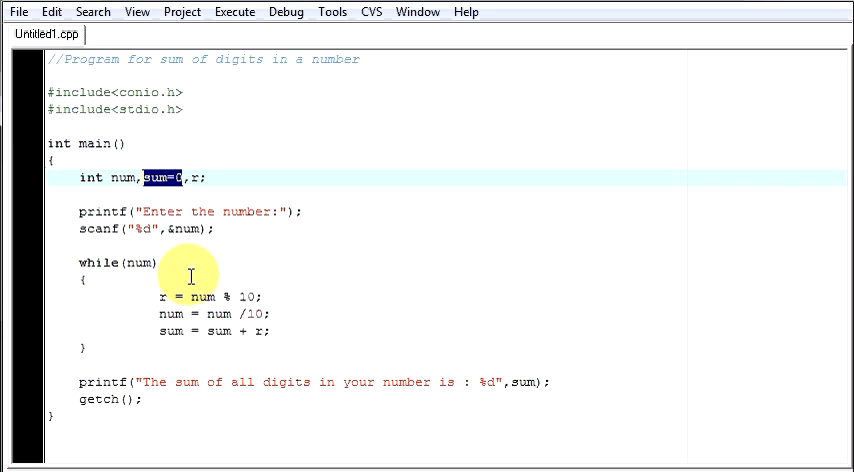
pyautogui.moveTo(195, 370)
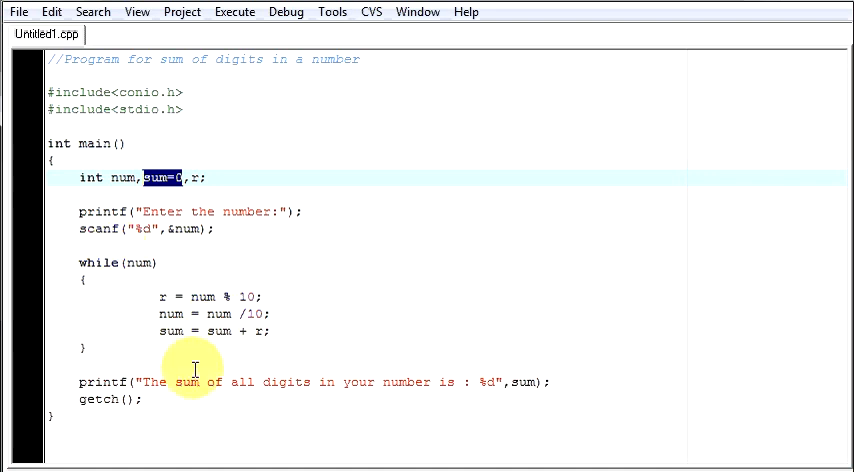
pyautogui.moveTo(160, 263)
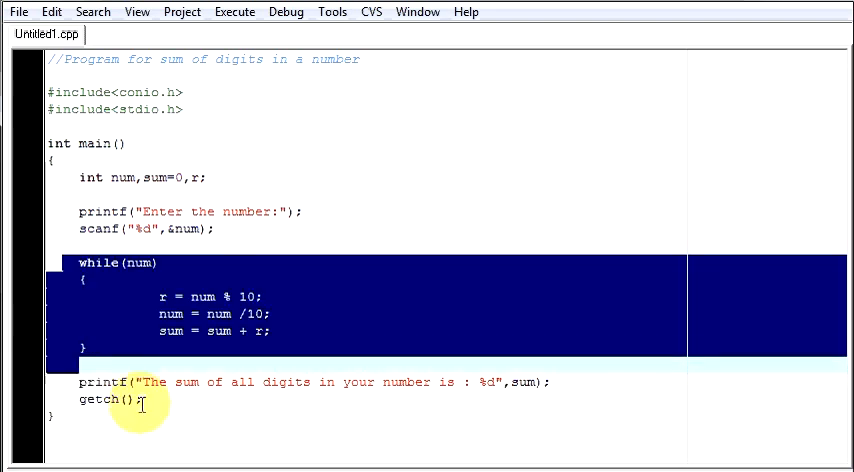
pyautogui.click(310, 296)
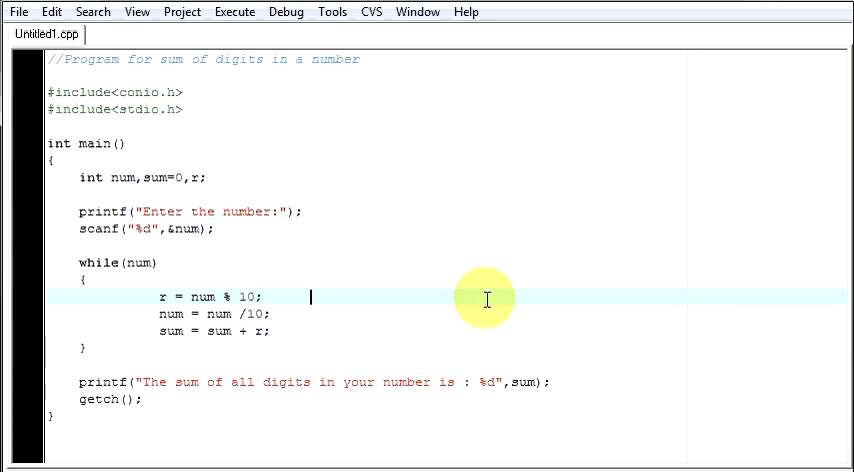